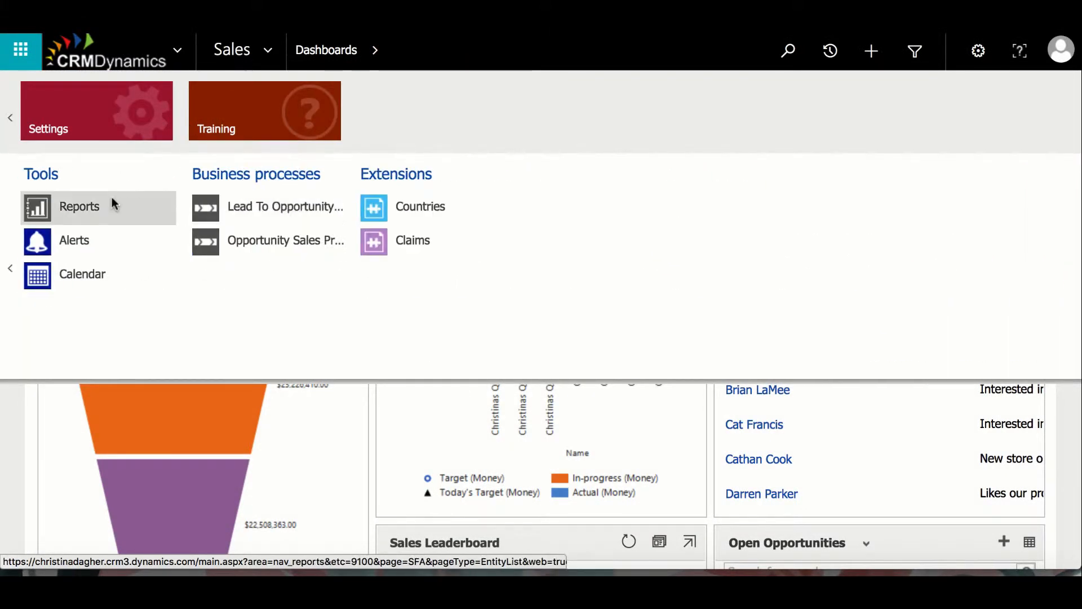
Start a new report from Available Reports with Report Wizard Report as its type
left_click(79, 207)
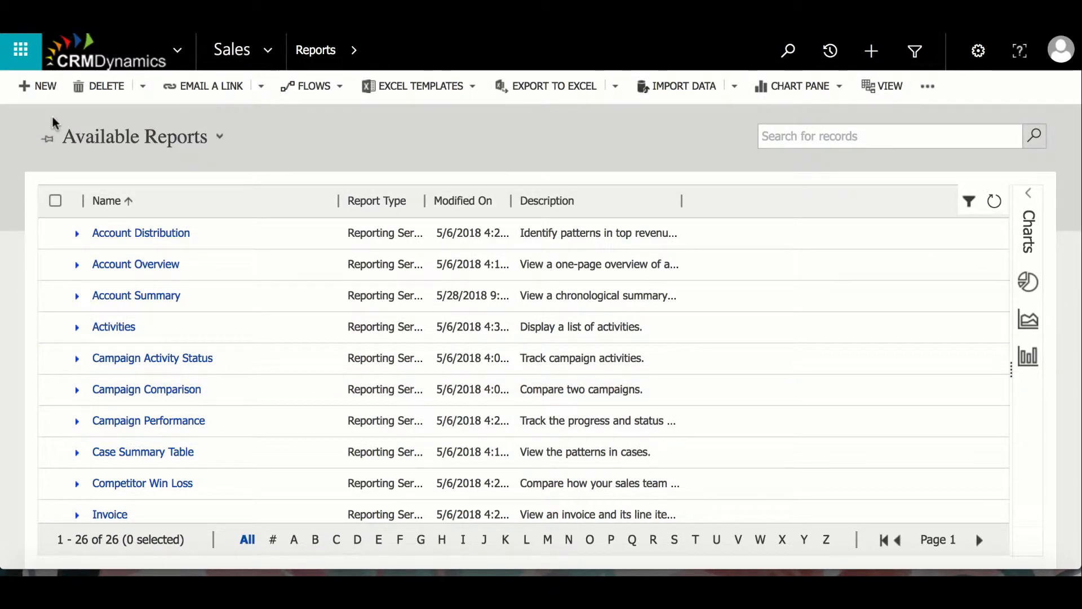
left_click(38, 86)
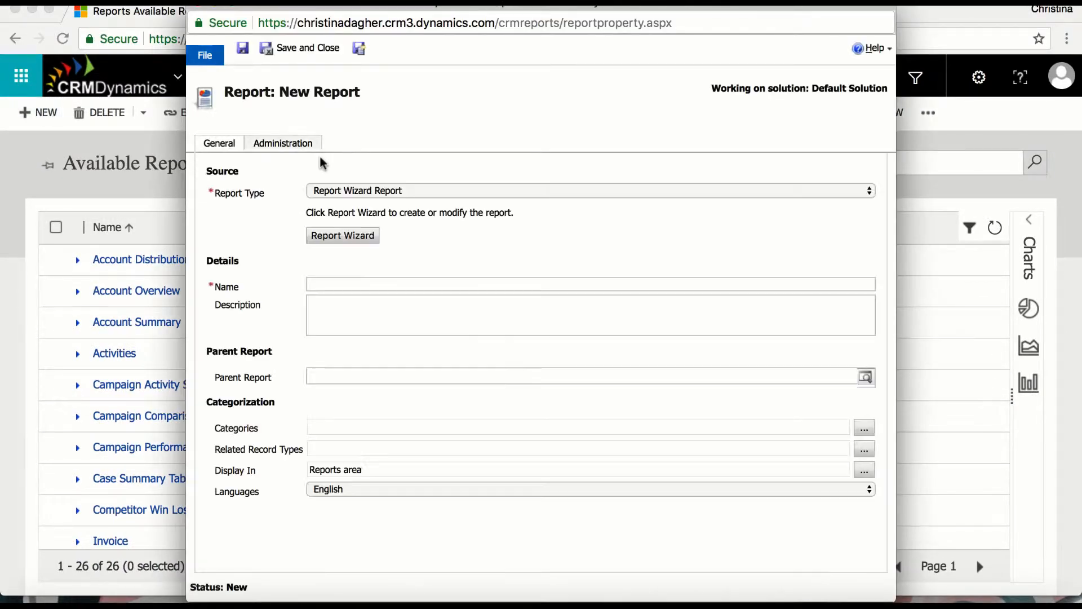
left_click(342, 235)
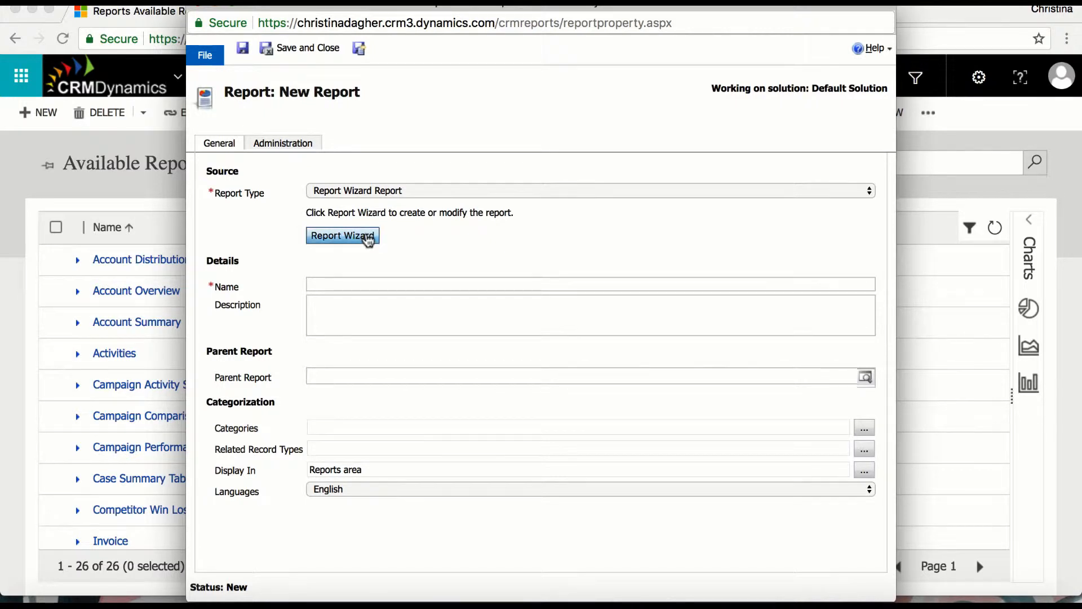
Launch the wizard, name the report 'Goal Status Report' and choose Goals as primary record type
left_click(343, 236)
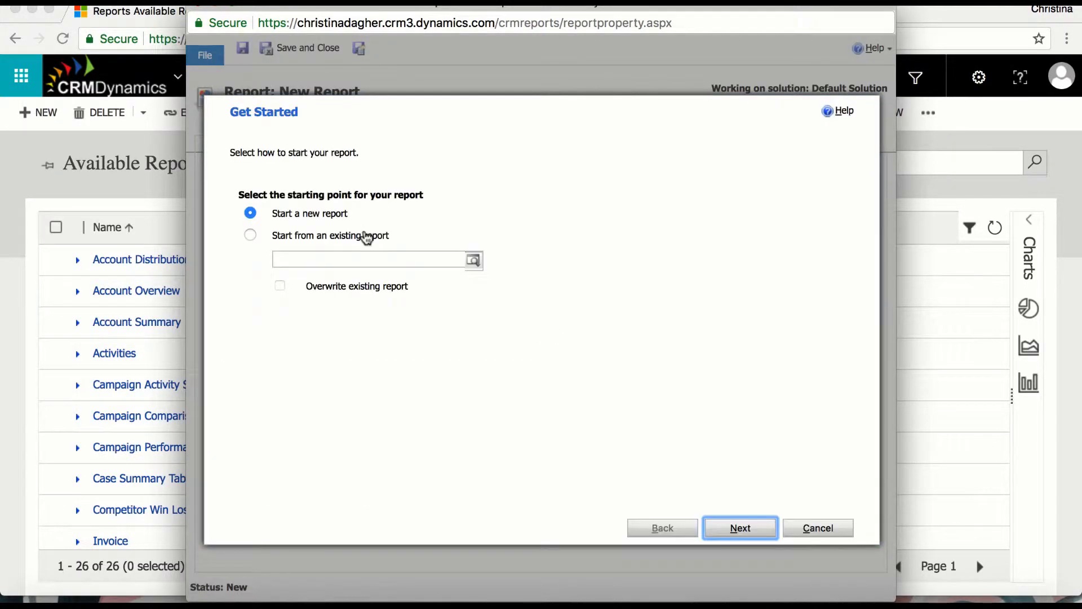
mouse_move(377, 254)
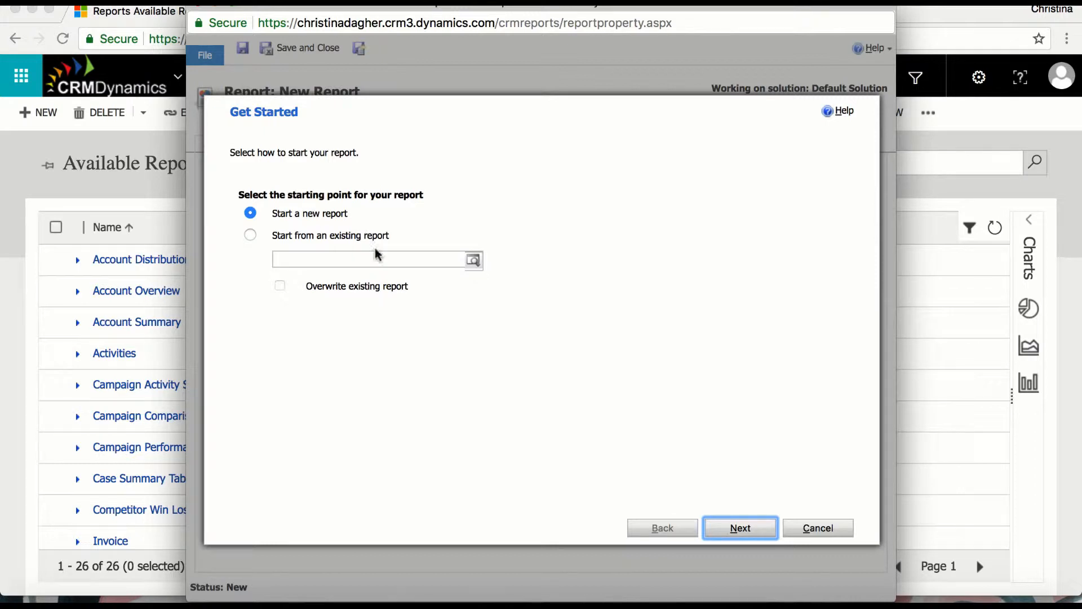
left_click(740, 527)
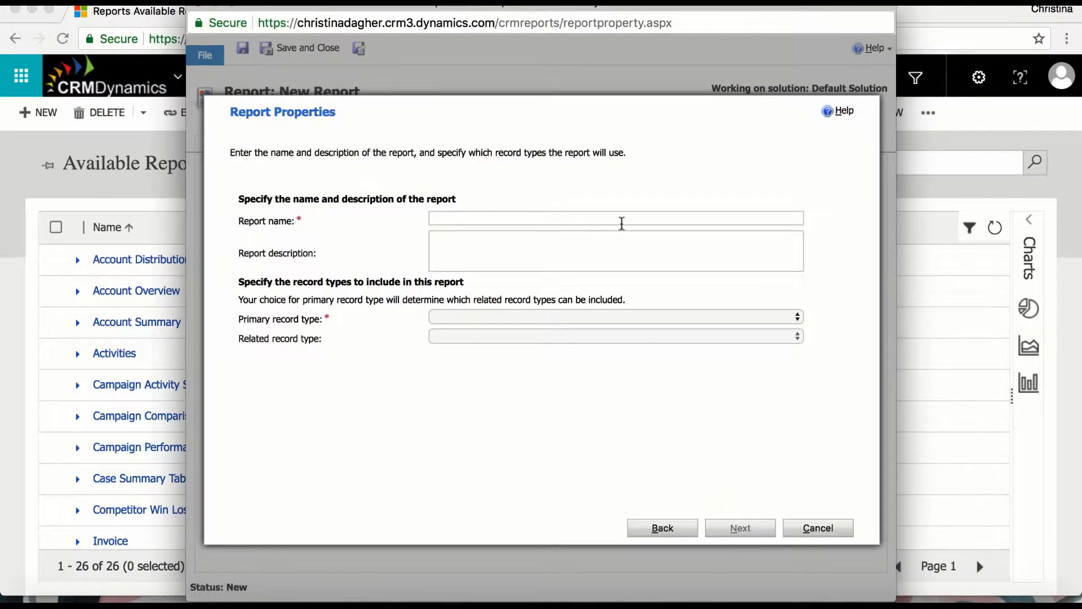
type("Goal Status Report")
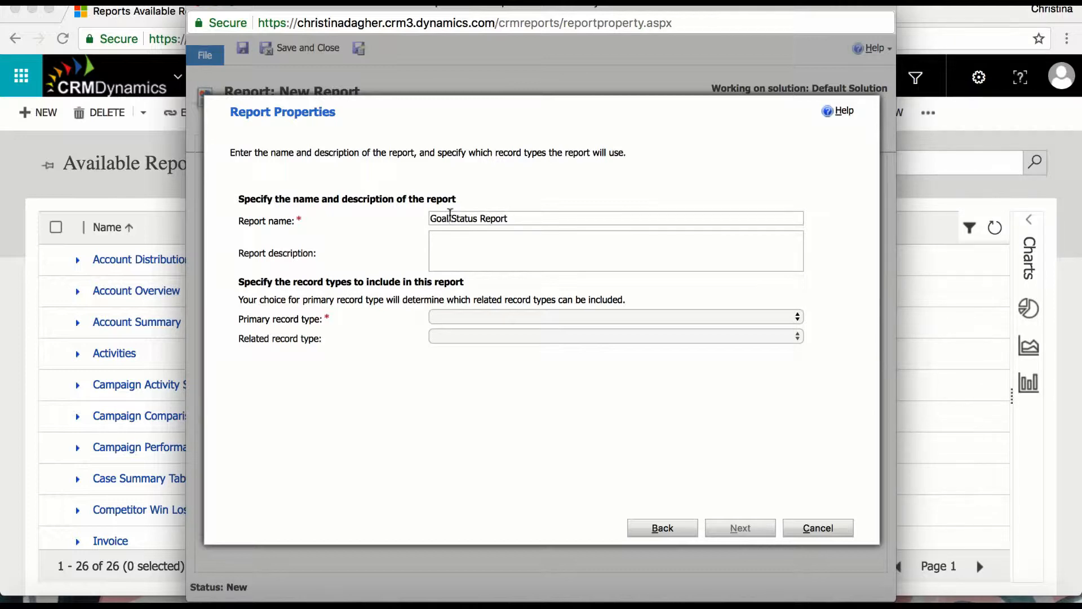
left_click(615, 315)
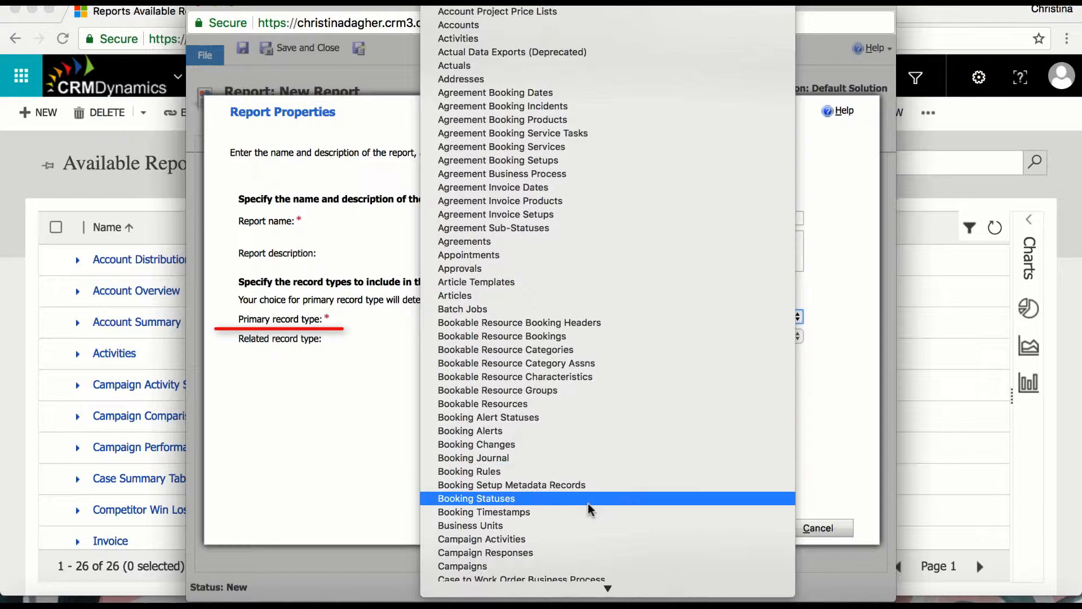
scroll("down", 3)
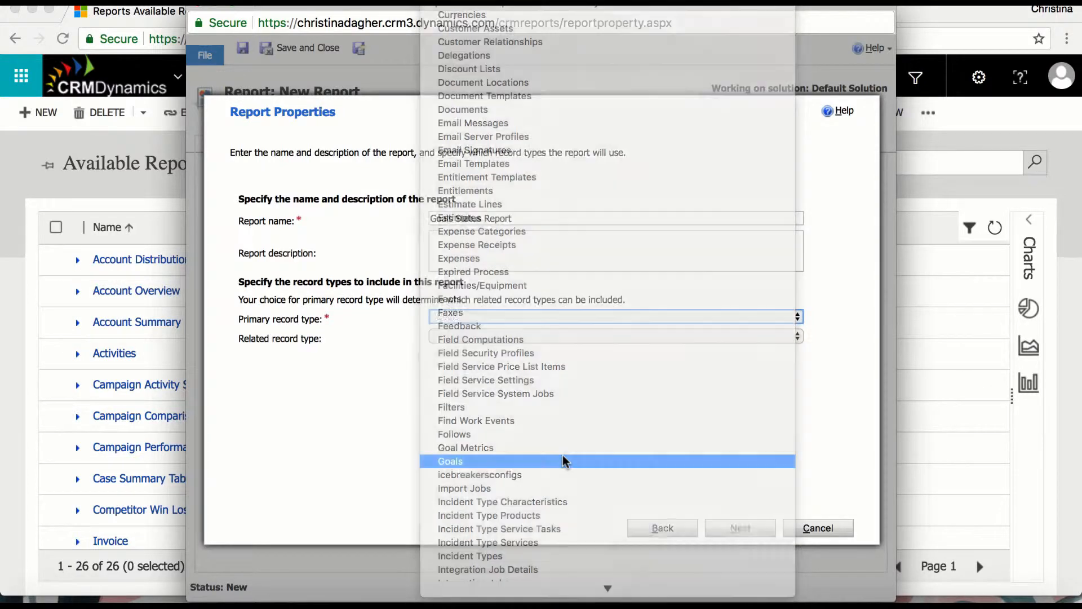
left_click(450, 461)
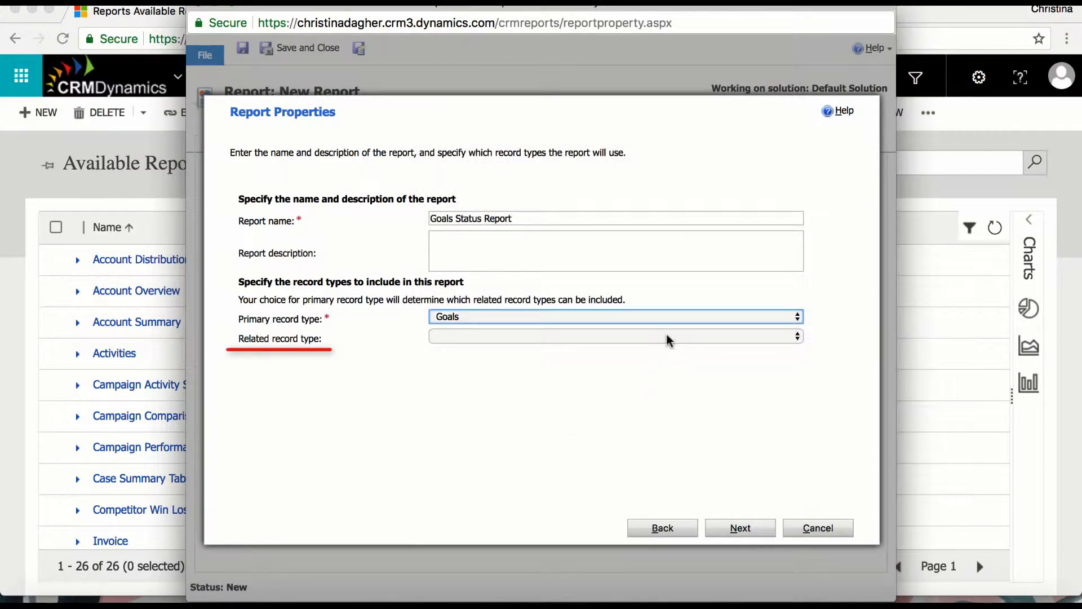
Base the report's records on the saved All Goals view with no custom conditions
left_click(617, 336)
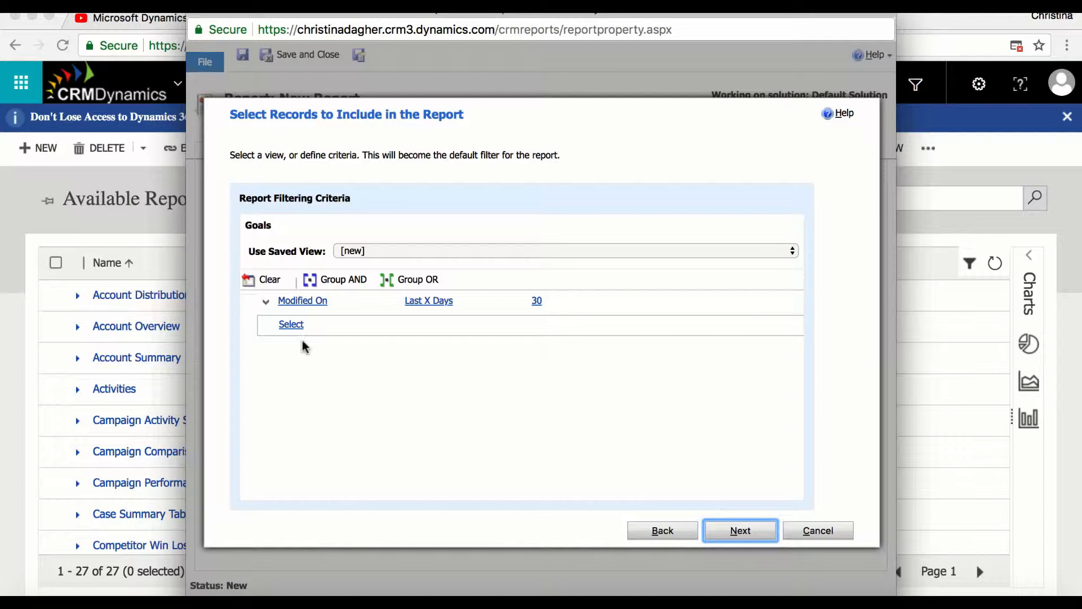
left_click(302, 300)
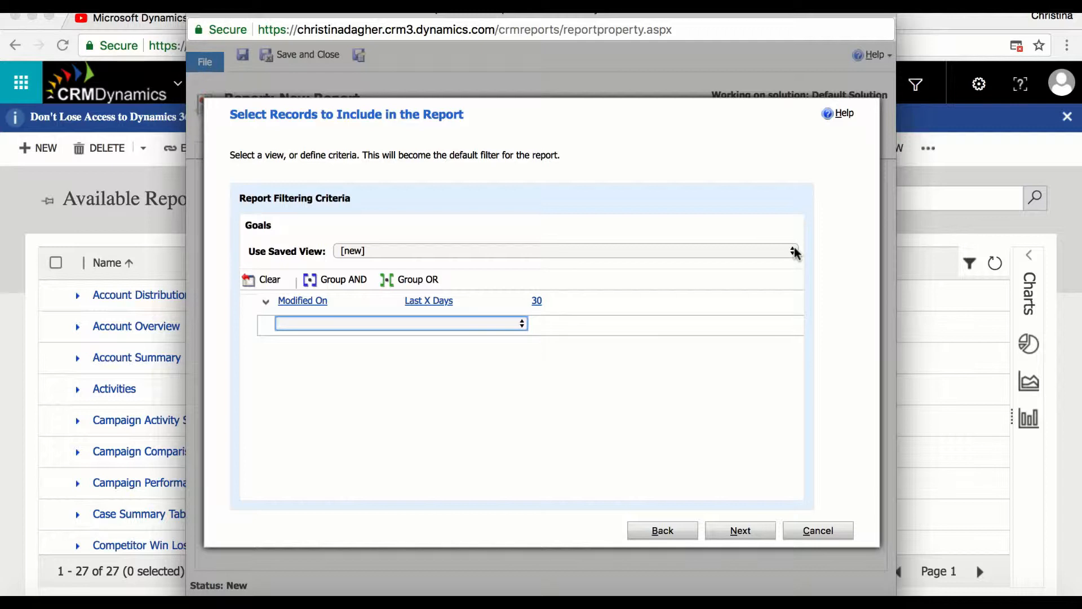
left_click(791, 250)
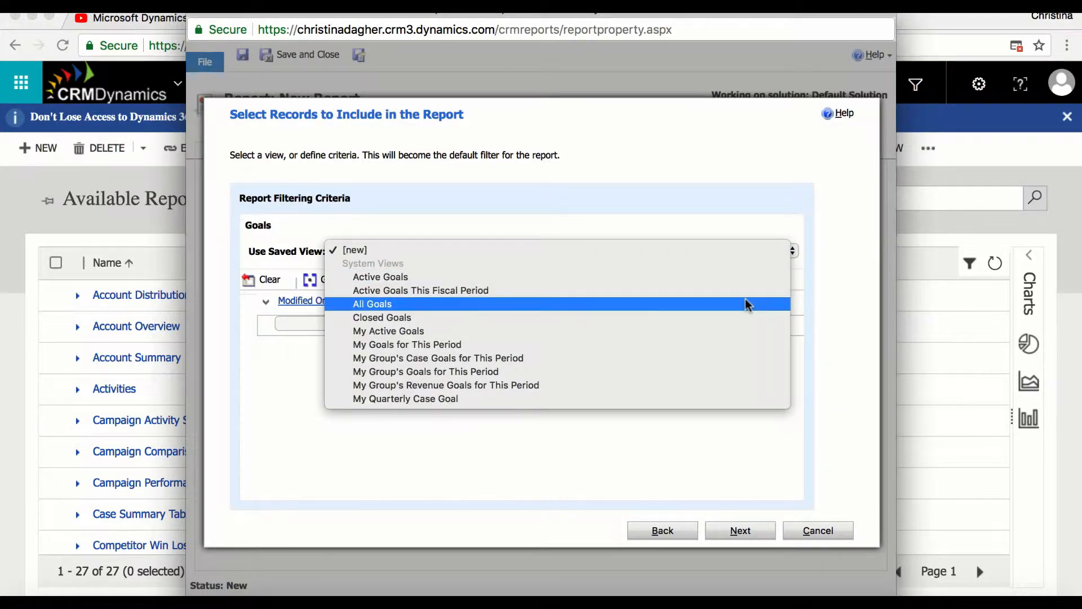
left_click(372, 304)
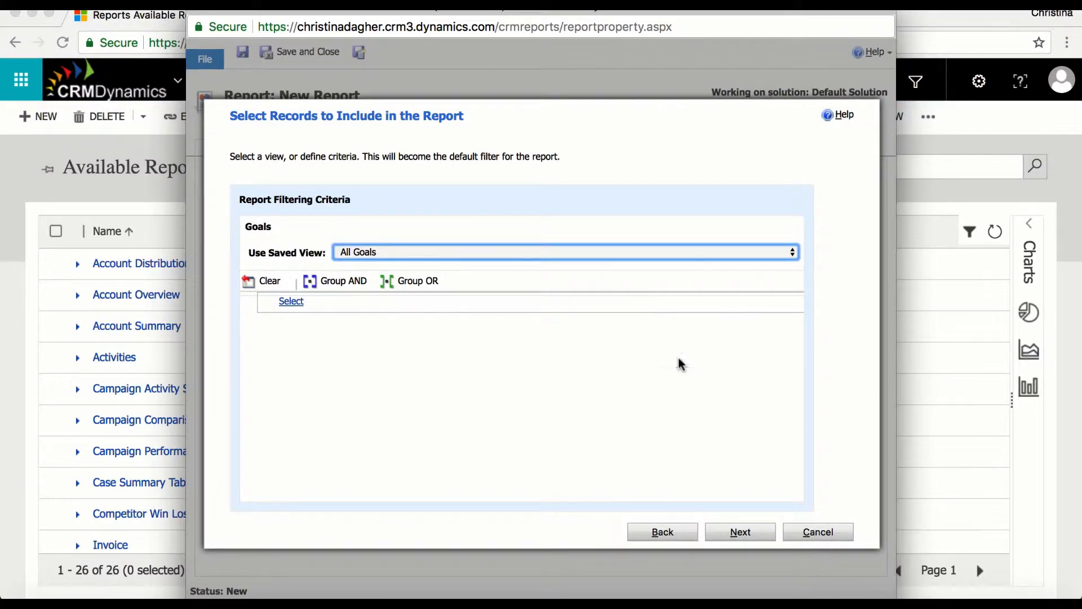
Advance to Lay Out Fields and begin adding the first grouping
left_click(739, 531)
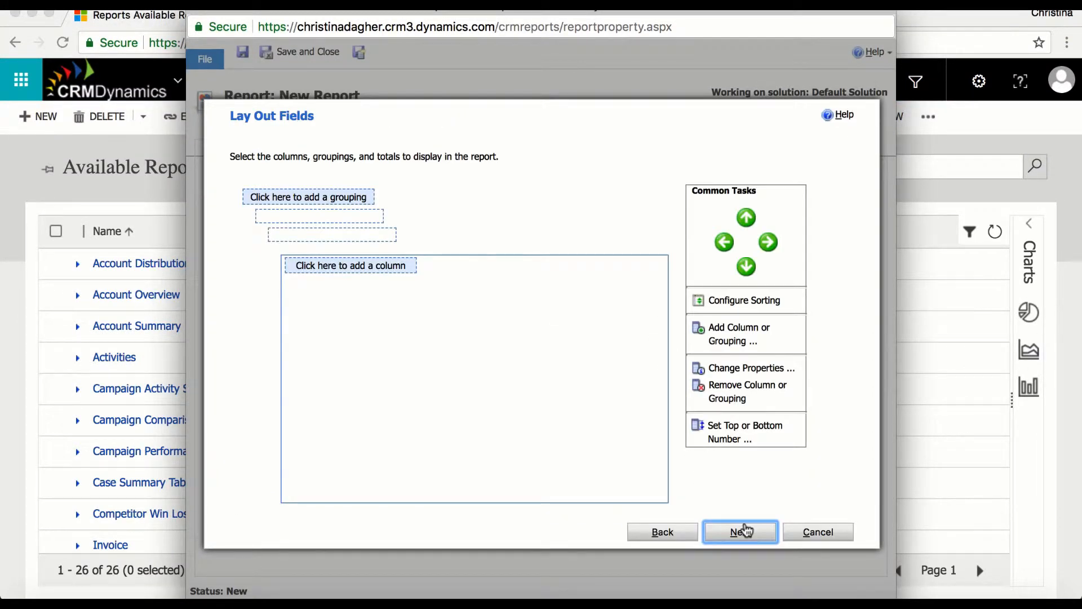
mouse_move(294, 135)
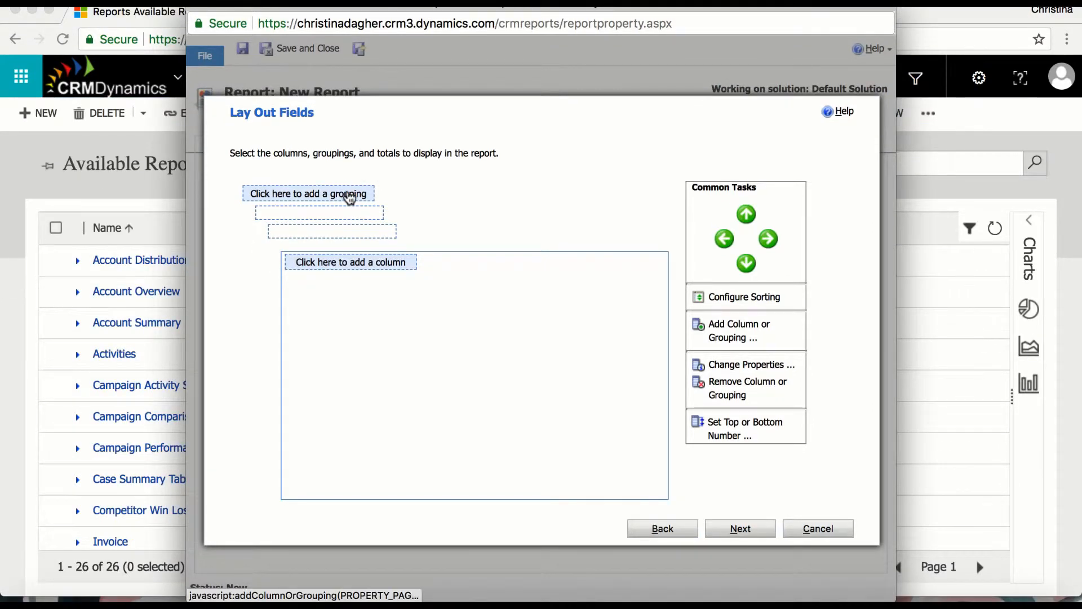
left_click(306, 193)
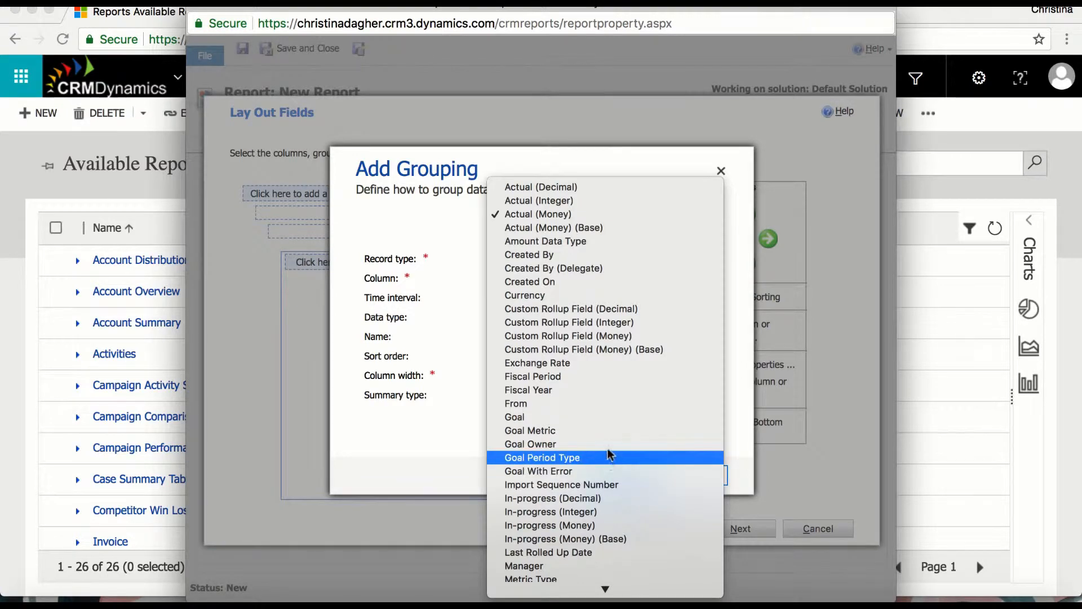
mouse_move(614, 437)
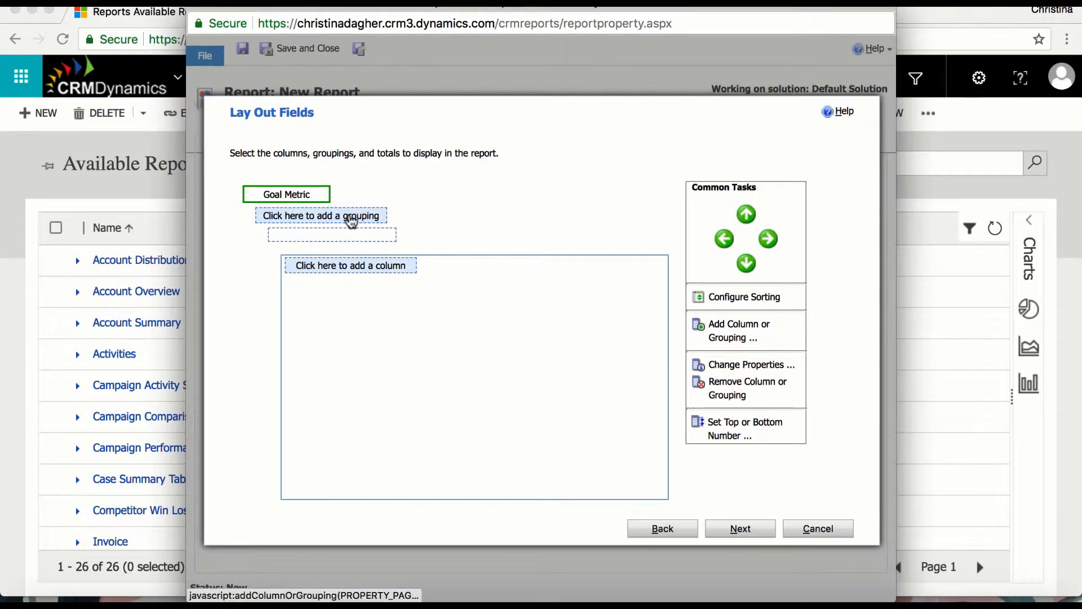
Add Target (Money) as second grouping and Goal Owner with Count summary as third
left_click(321, 215)
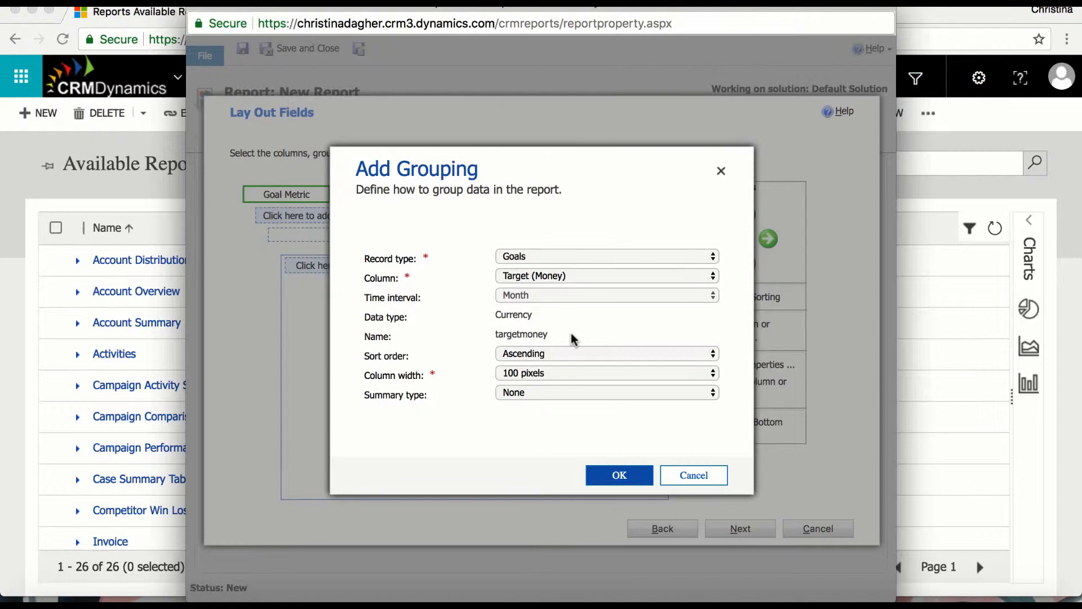
left_click(606, 393)
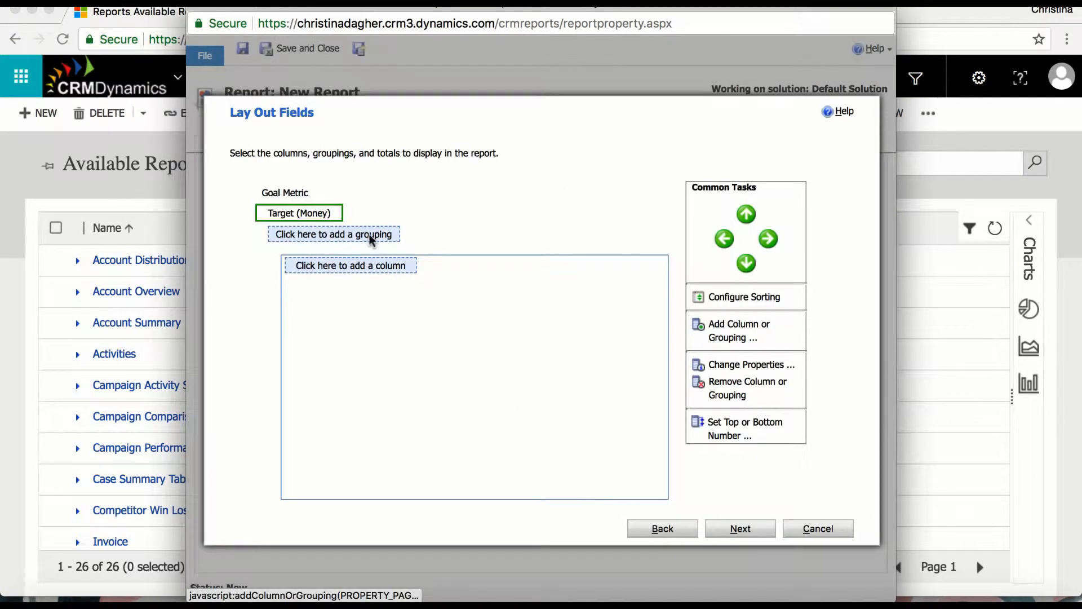
left_click(334, 234)
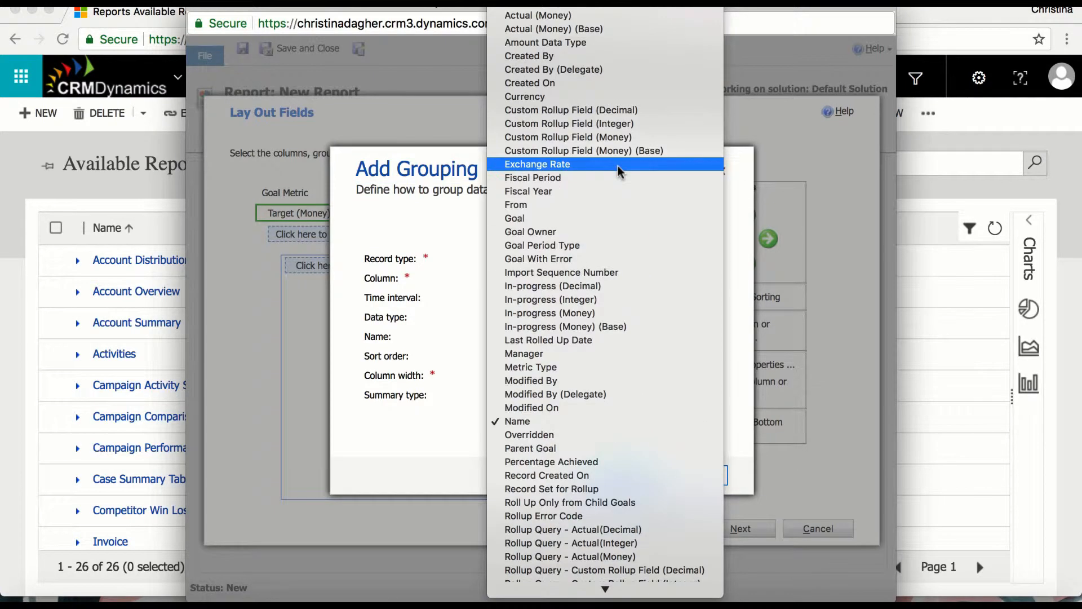
mouse_move(632, 318)
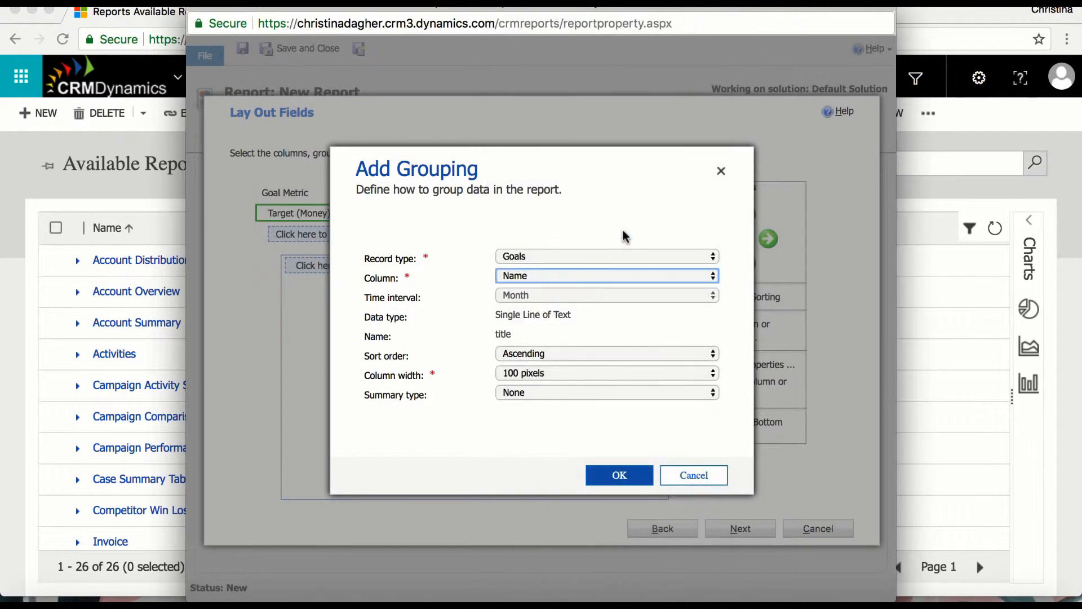
left_click(607, 275)
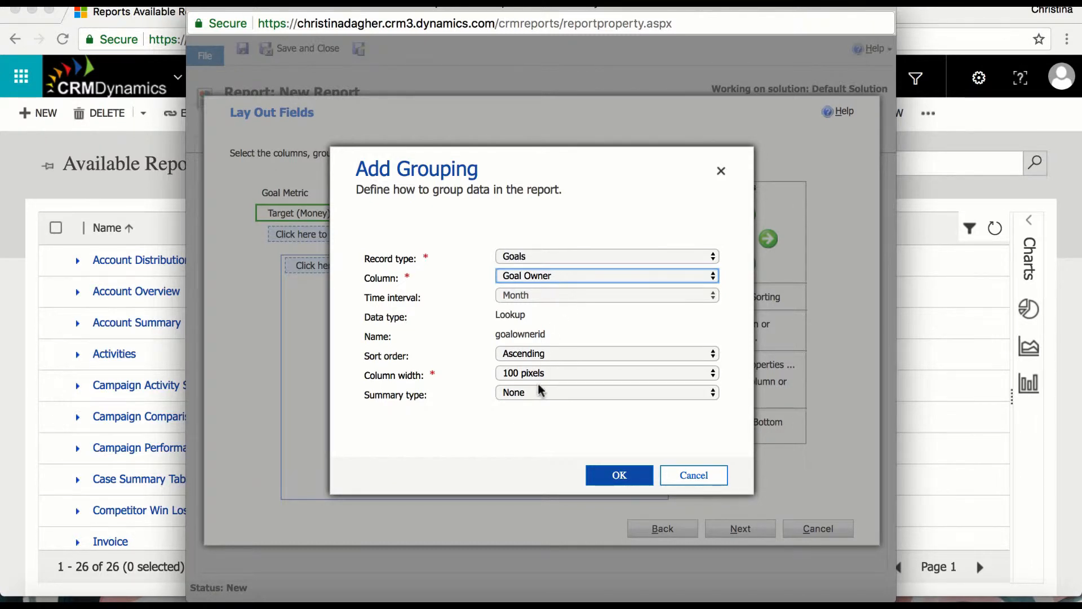
left_click(606, 392)
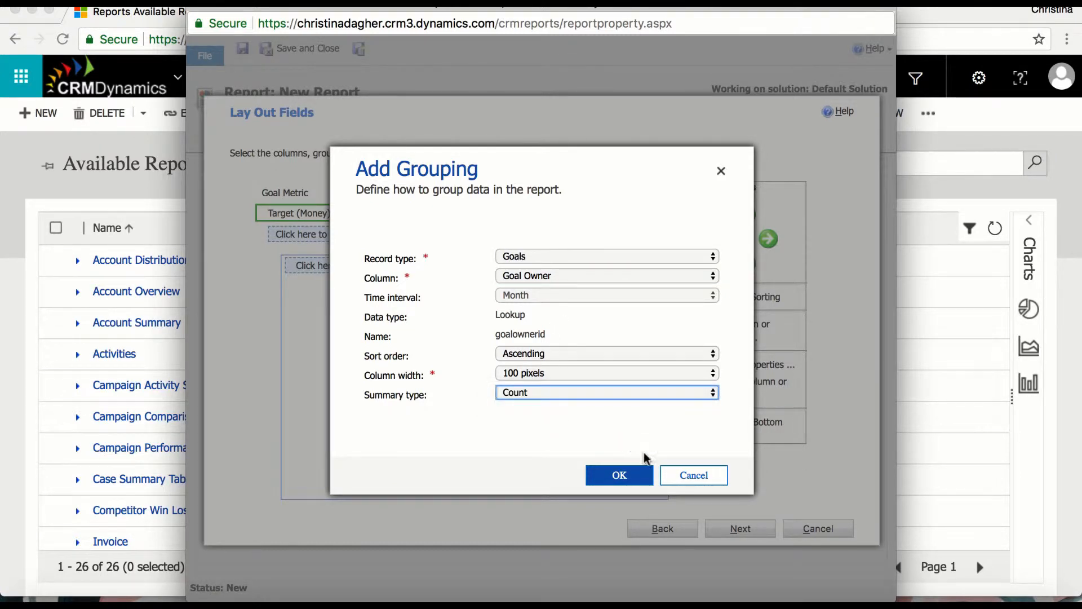
left_click(618, 474)
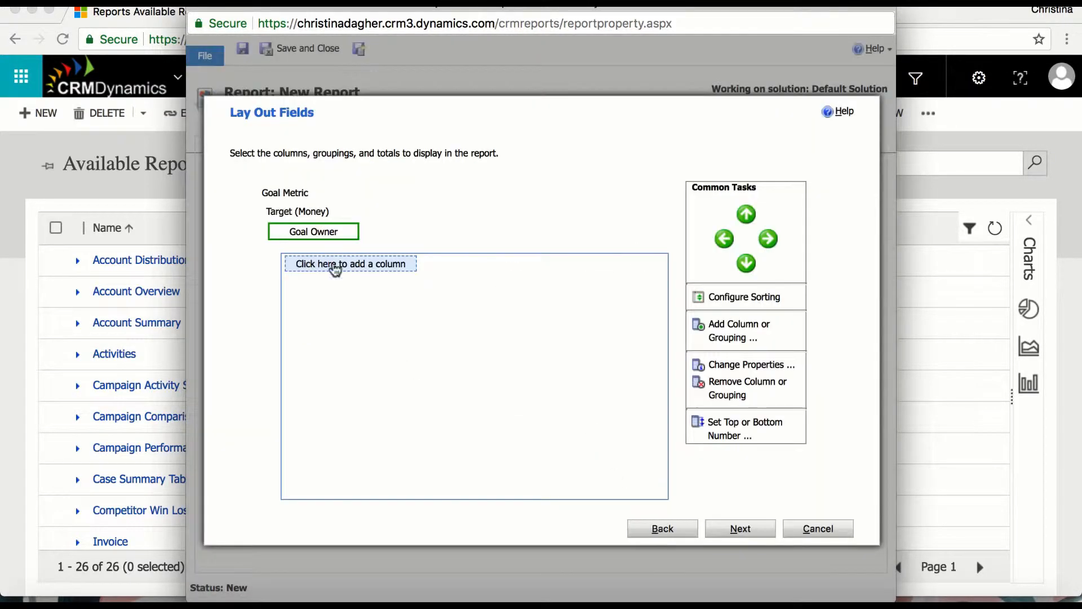
Add Status and a summed Actual (Money) as report columns
left_click(349, 264)
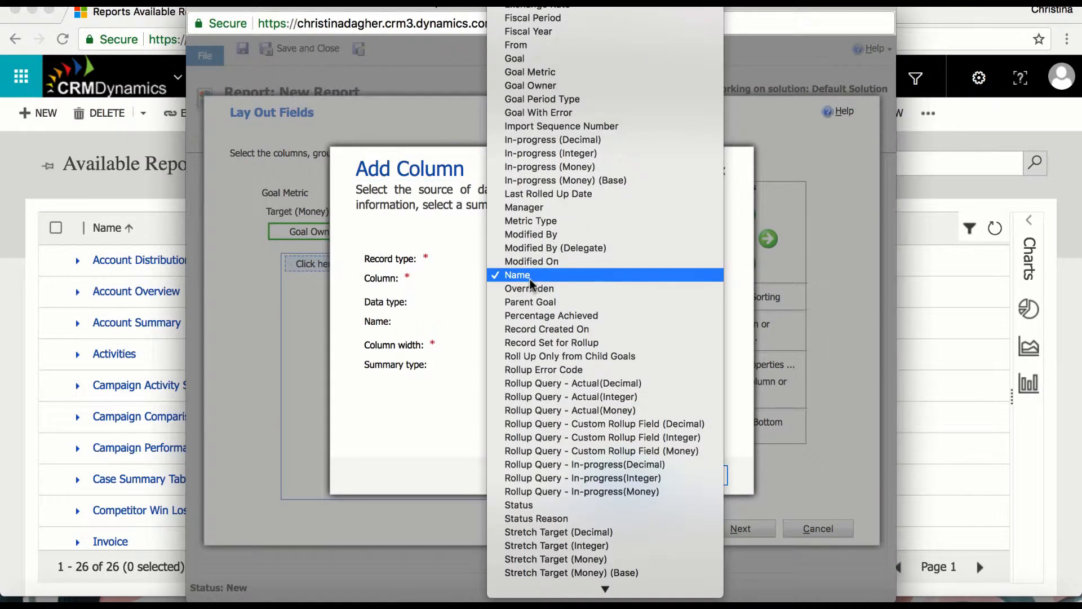
scroll("down", 3)
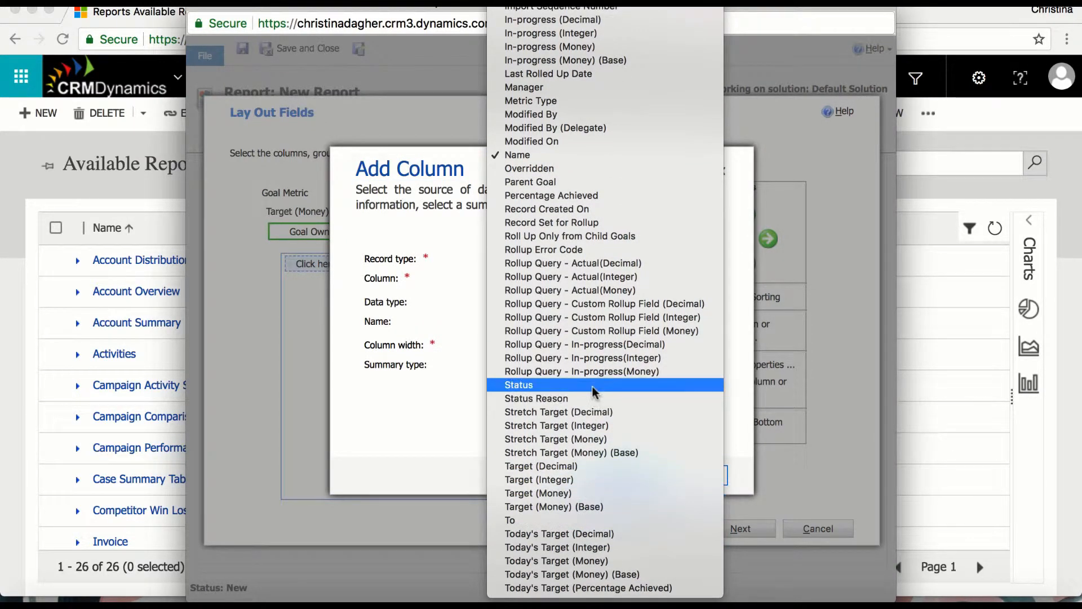
left_click(541, 384)
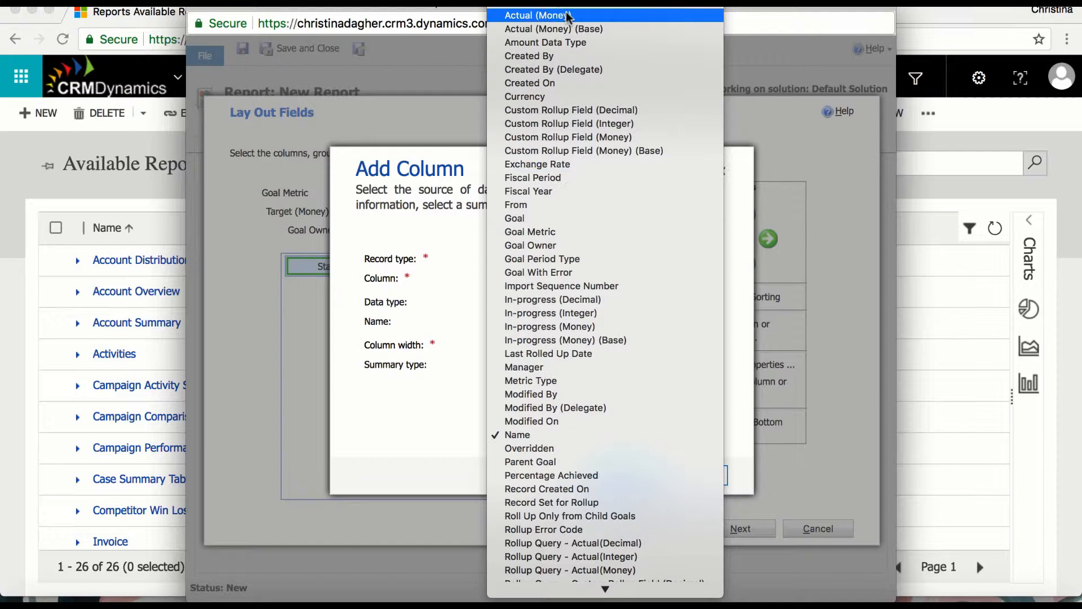
left_click(550, 14)
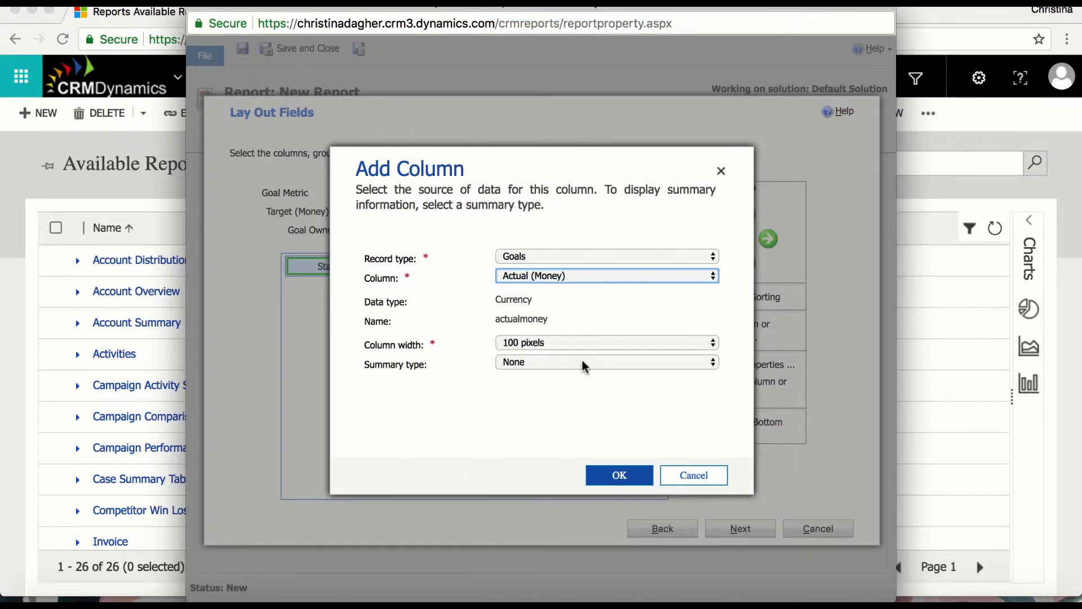
left_click(606, 362)
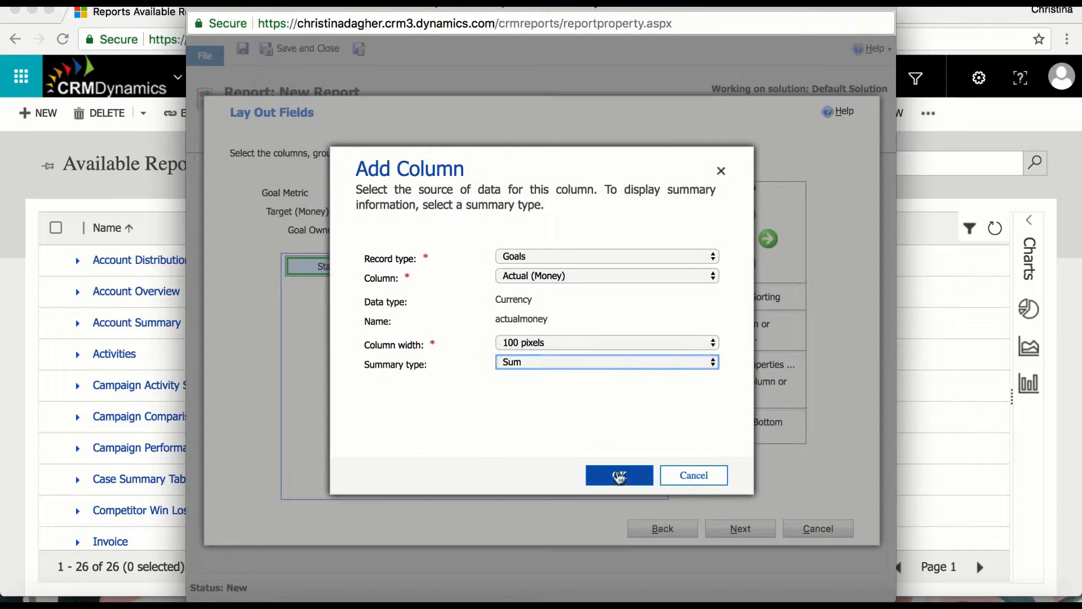
left_click(620, 474)
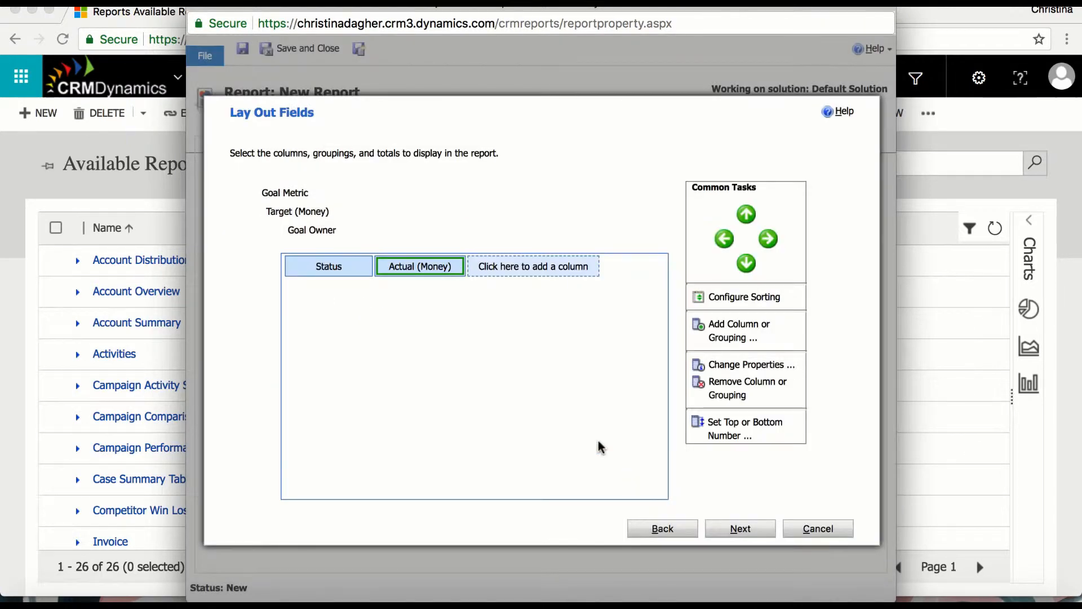
Add Parent Goal as a further report column
left_click(533, 266)
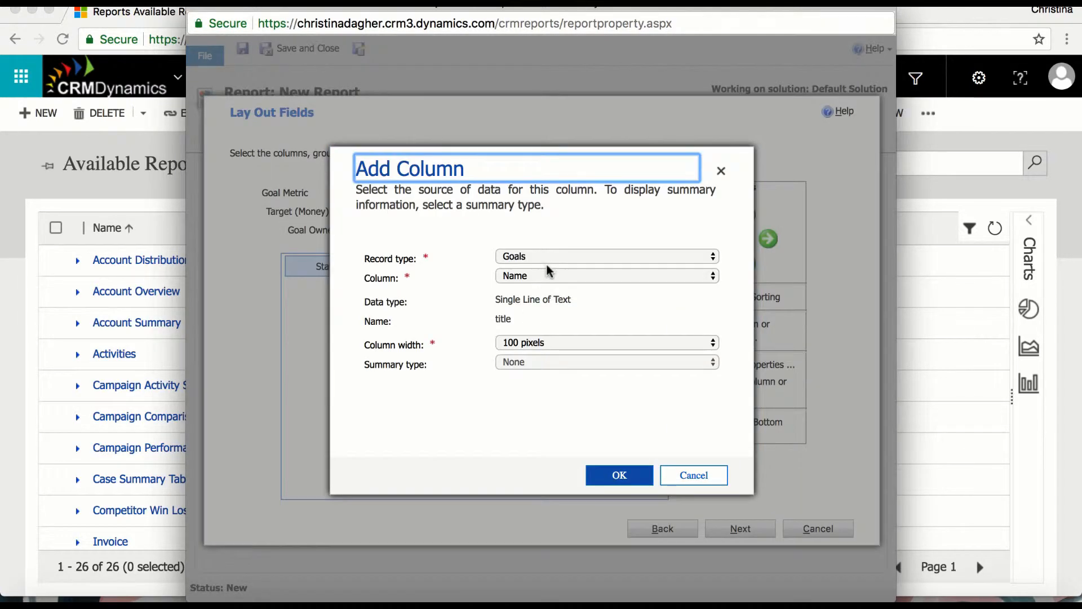
left_click(607, 275)
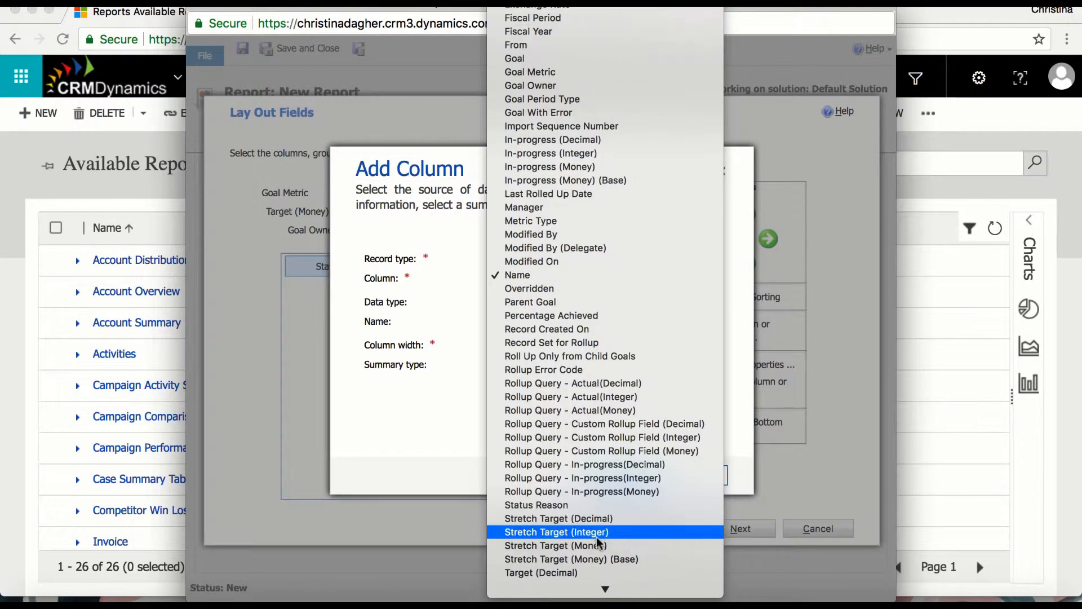
mouse_move(613, 295)
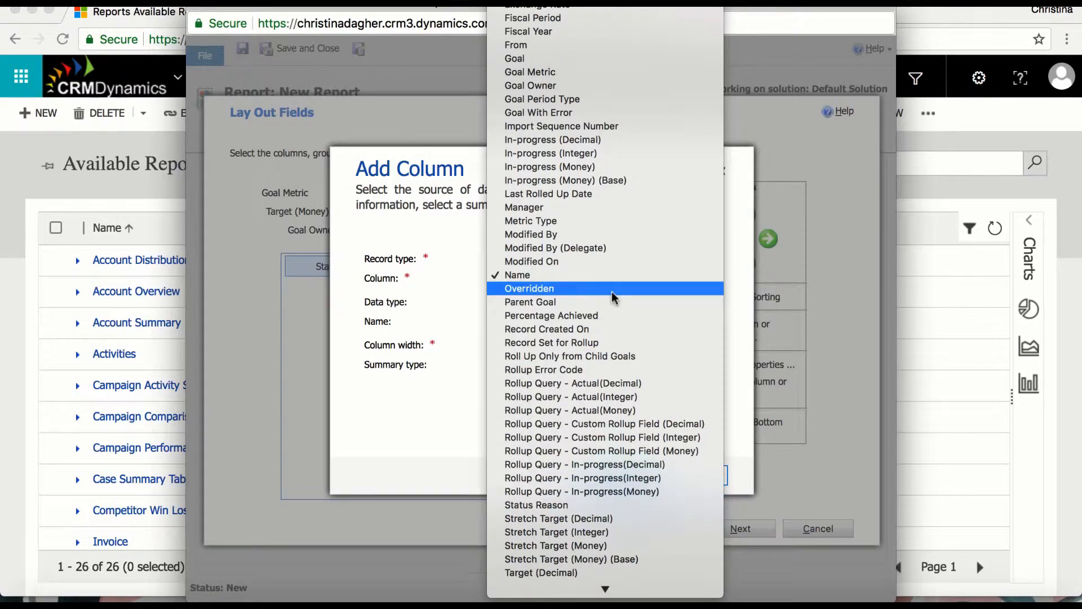
mouse_move(614, 302)
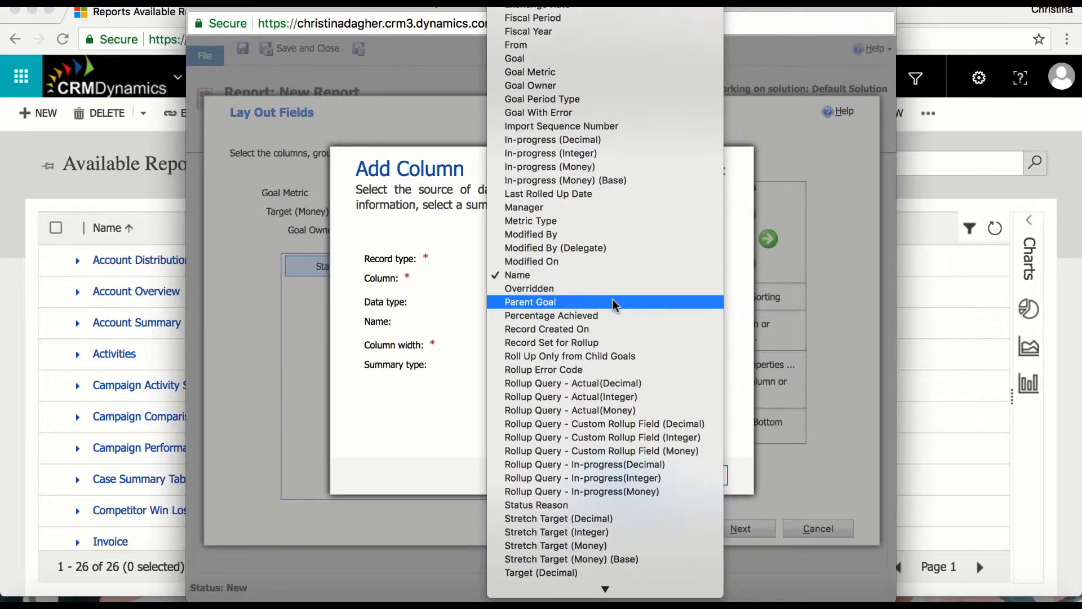
left_click(530, 302)
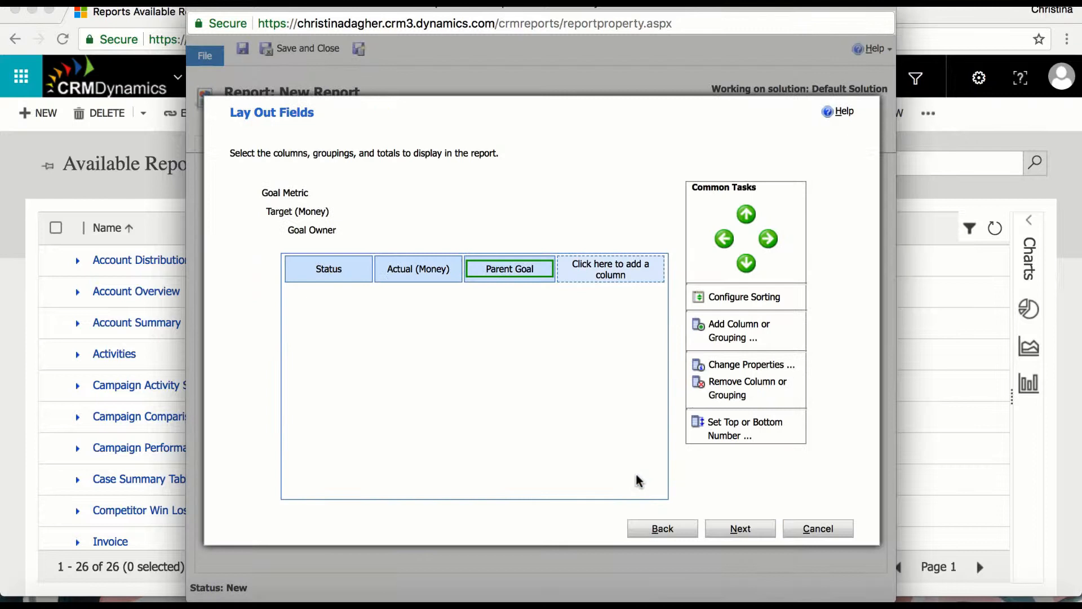
mouse_move(366, 295)
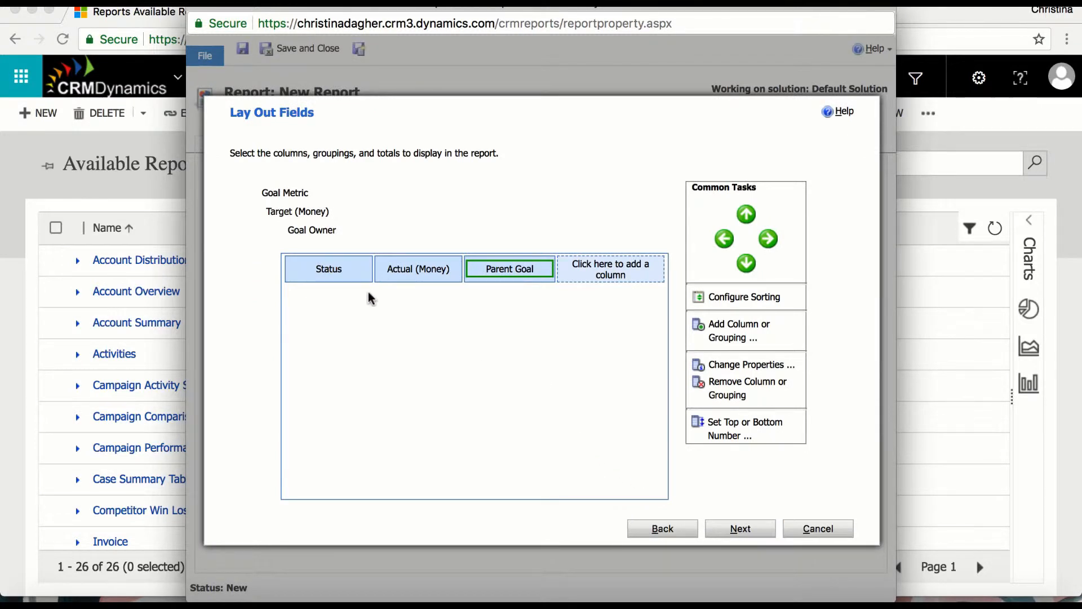
mouse_move(323, 238)
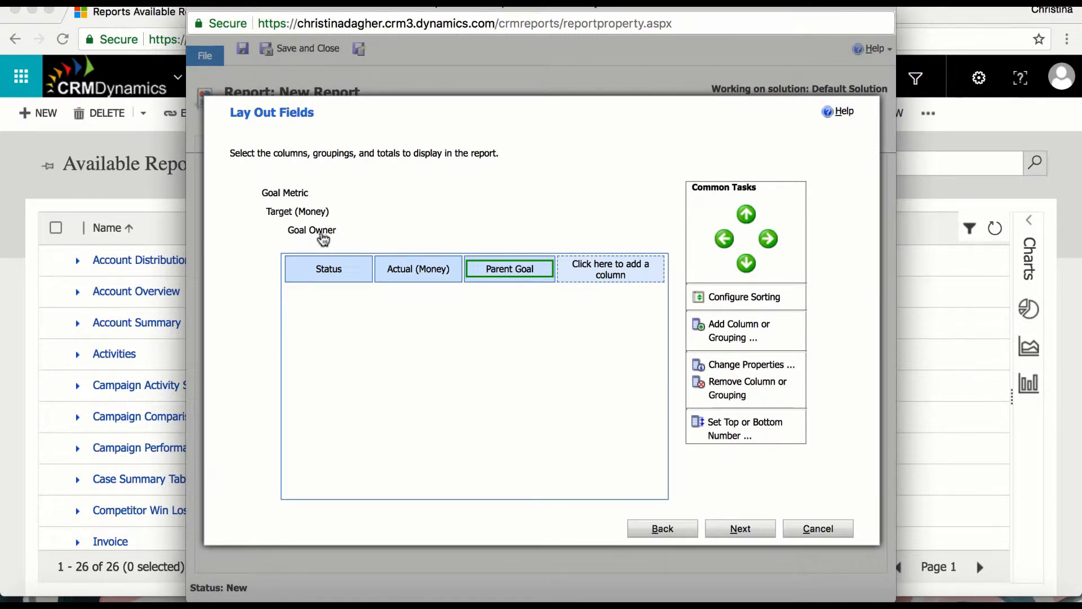
Move the Goal Owner grouping up to become the top grouping
left_click(746, 215)
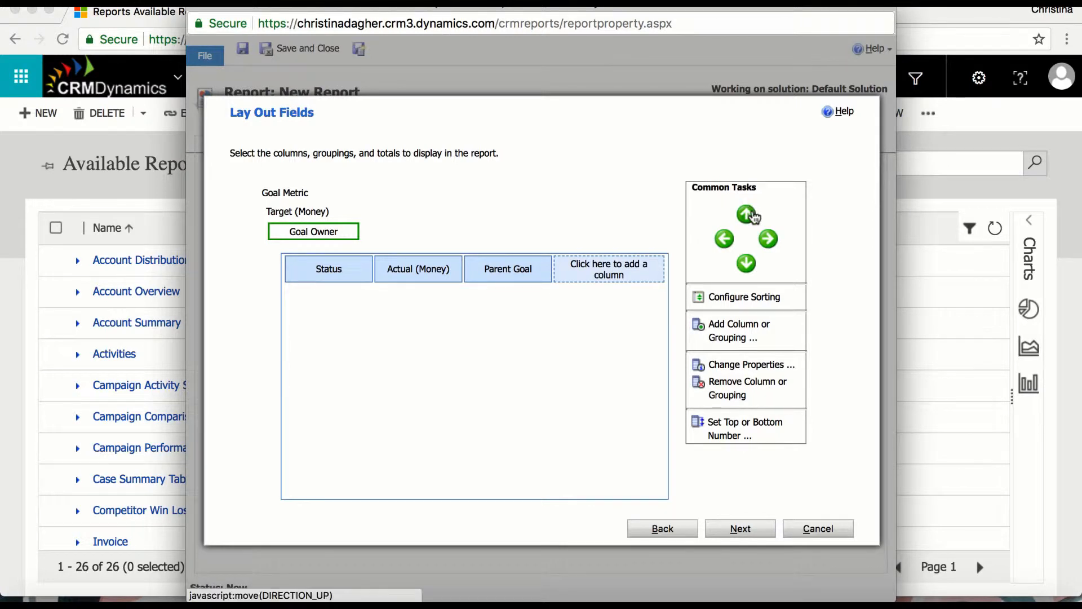
left_click(747, 214)
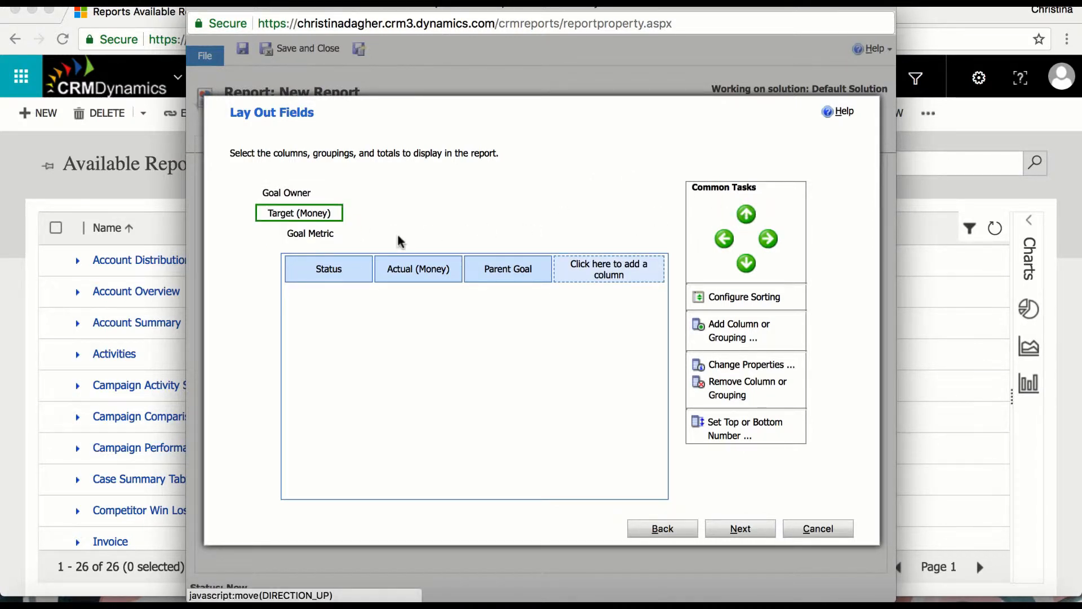
mouse_move(487, 271)
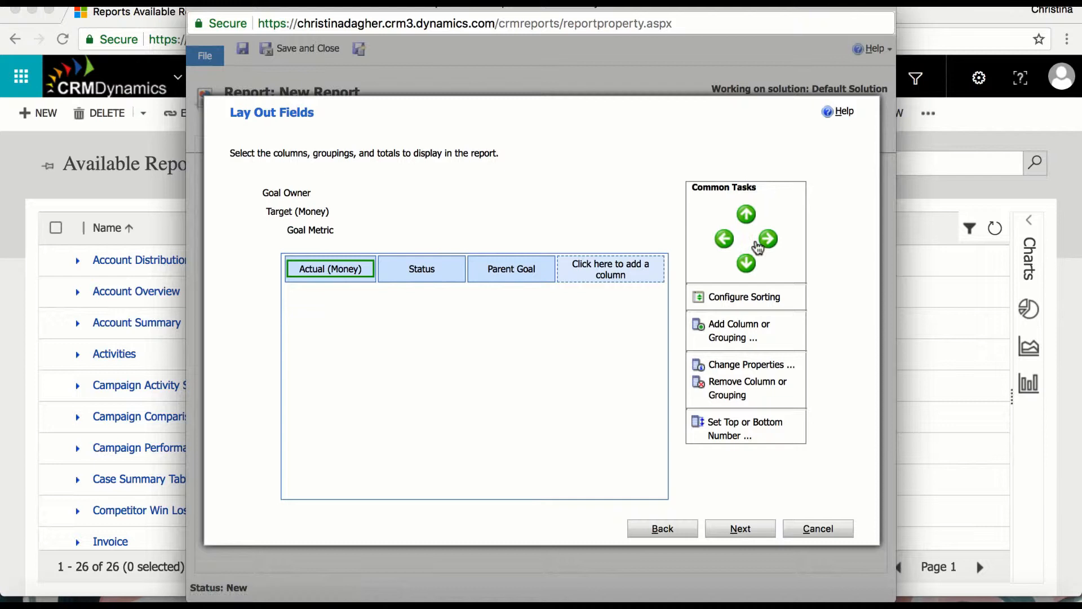
mouse_move(749, 527)
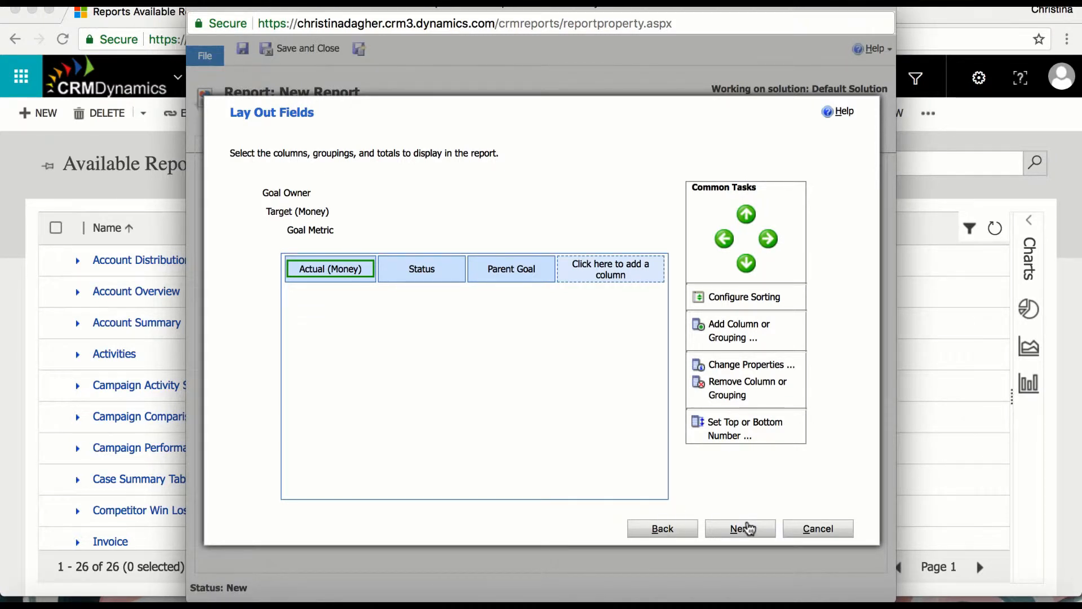
Format the report as a chart with the table below it on the same page
left_click(741, 527)
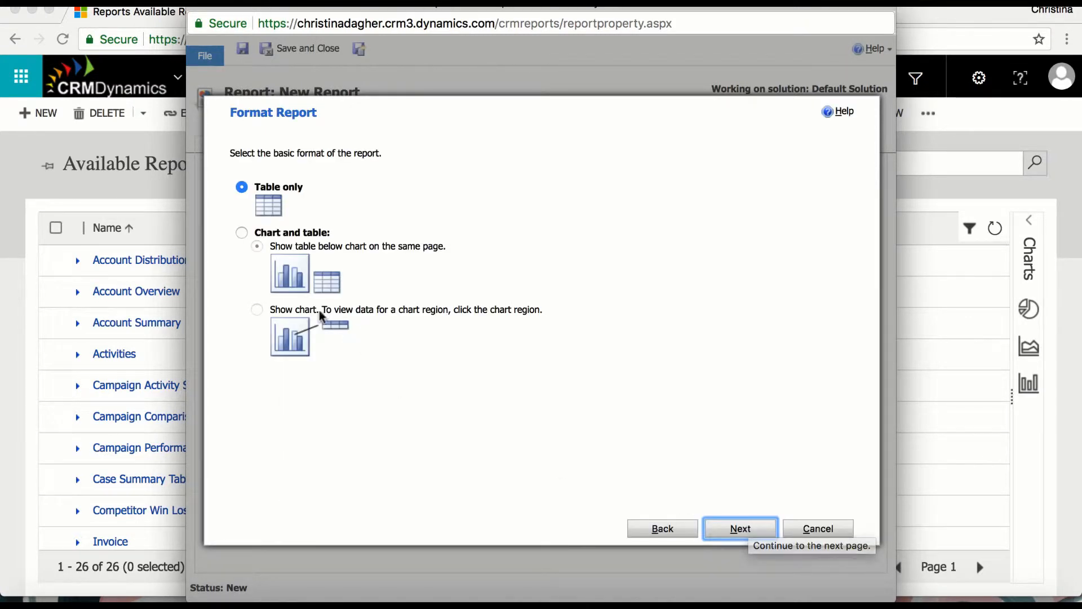
left_click(241, 232)
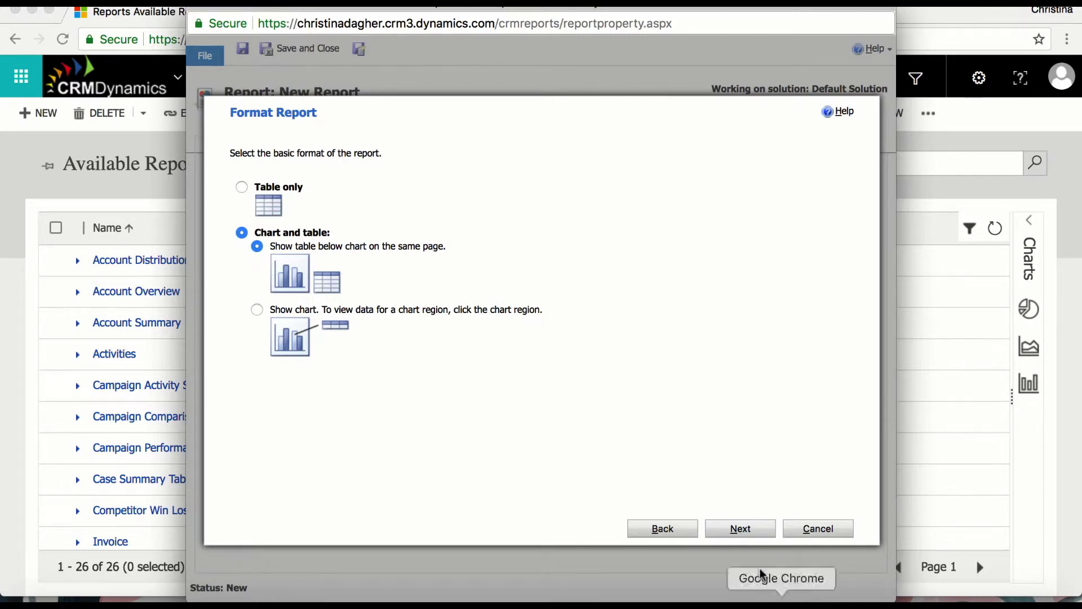
left_click(739, 527)
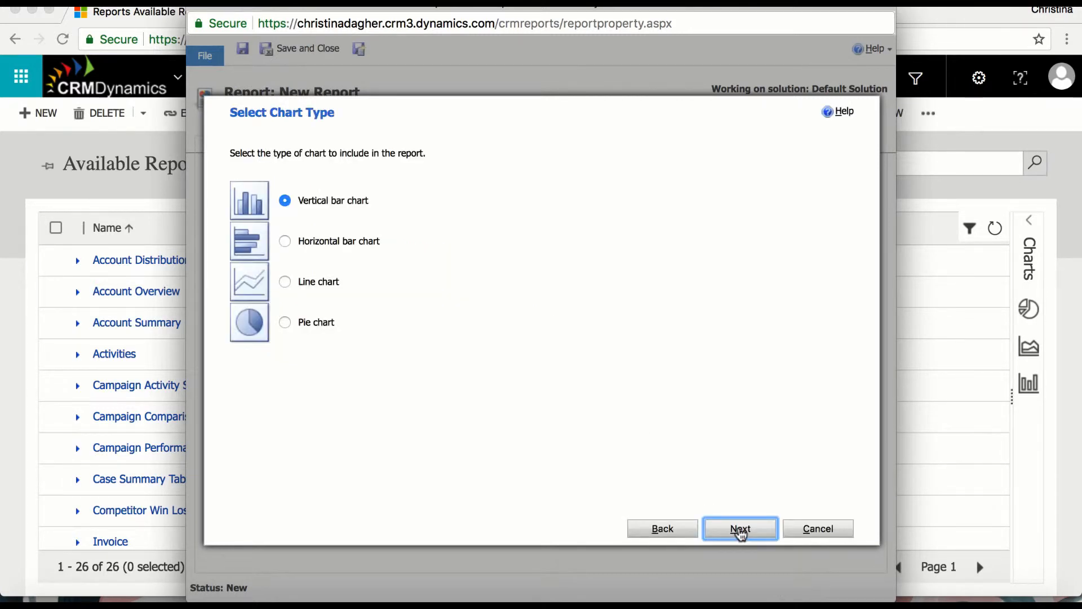
mouse_move(742, 532)
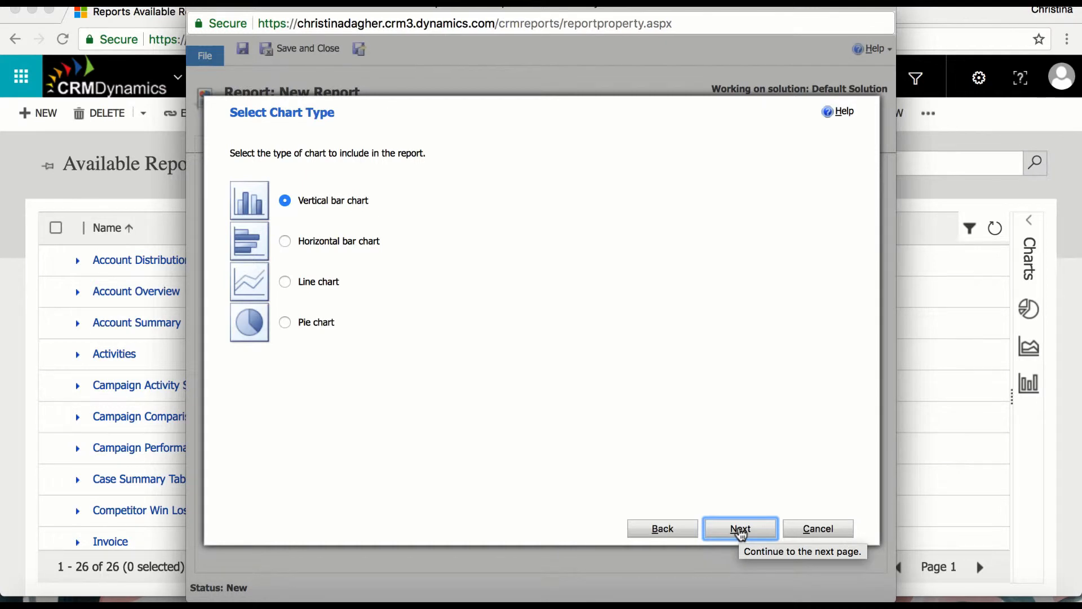
Keep vertical bar chart, plot Sum of Actual (Money) by Goal Owner, and create the report
left_click(741, 527)
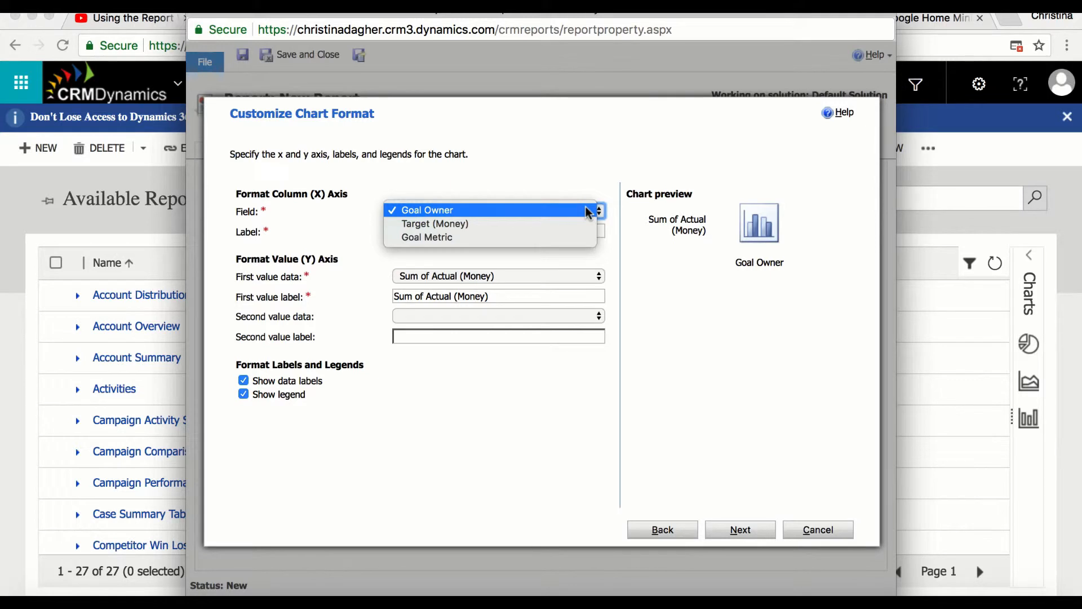
left_click(426, 209)
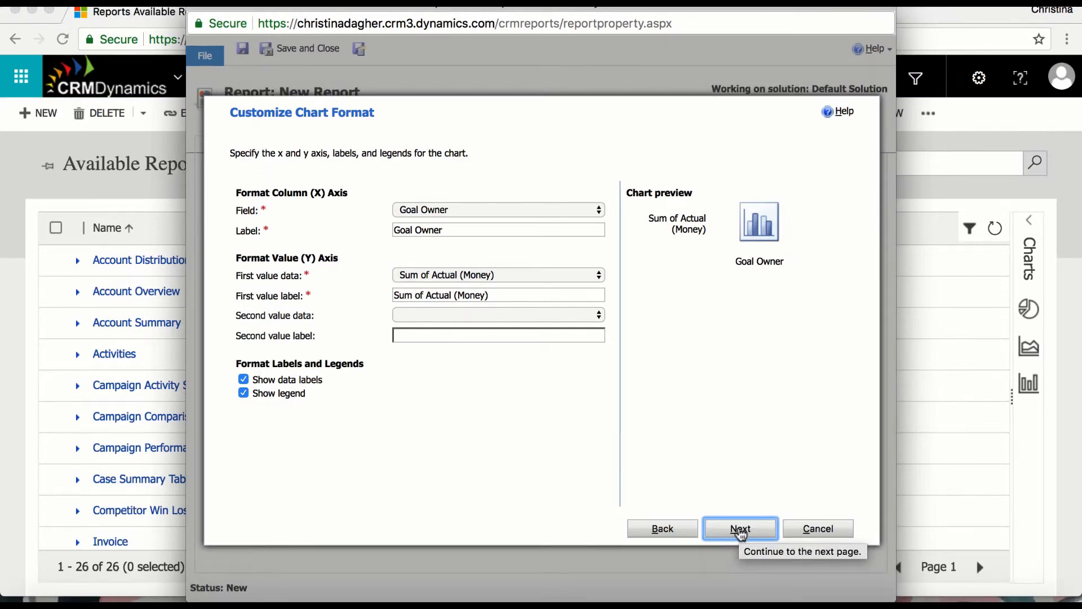
left_click(741, 527)
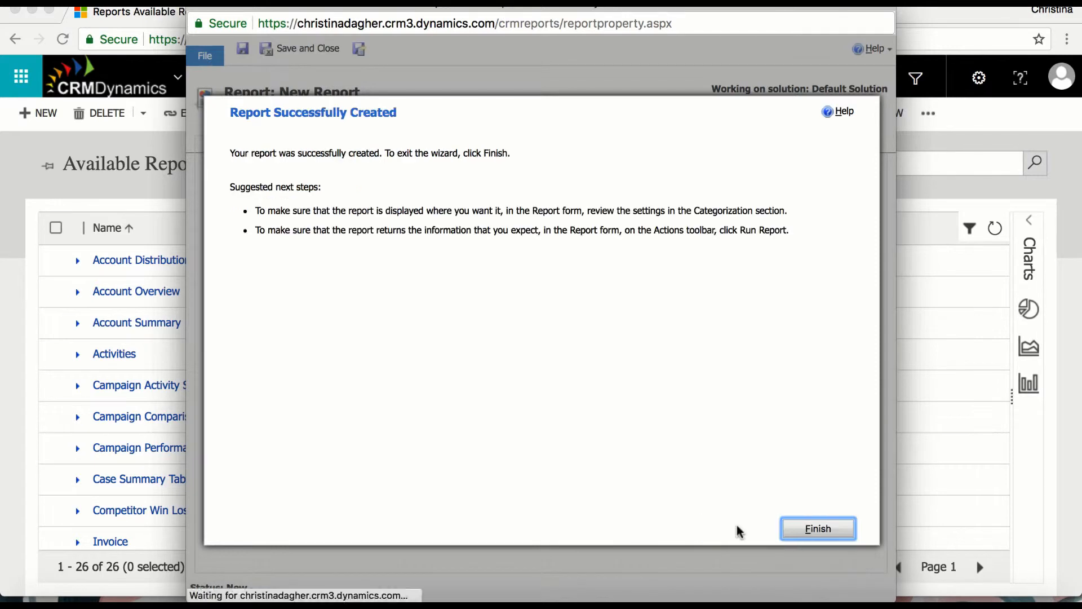
Finish the wizard so the saved report's form shows
left_click(817, 528)
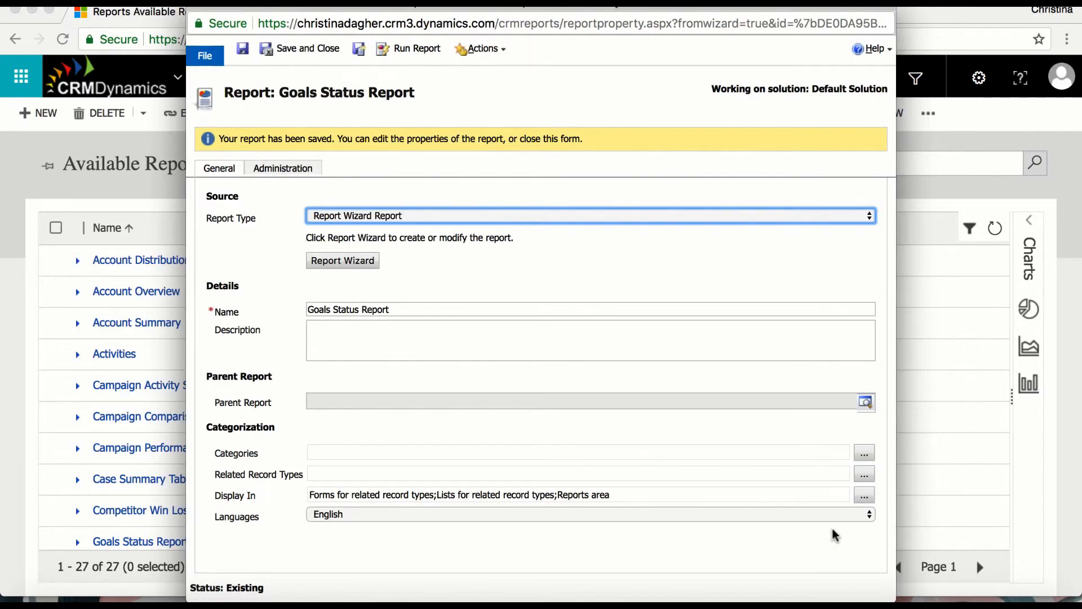
mouse_move(543, 169)
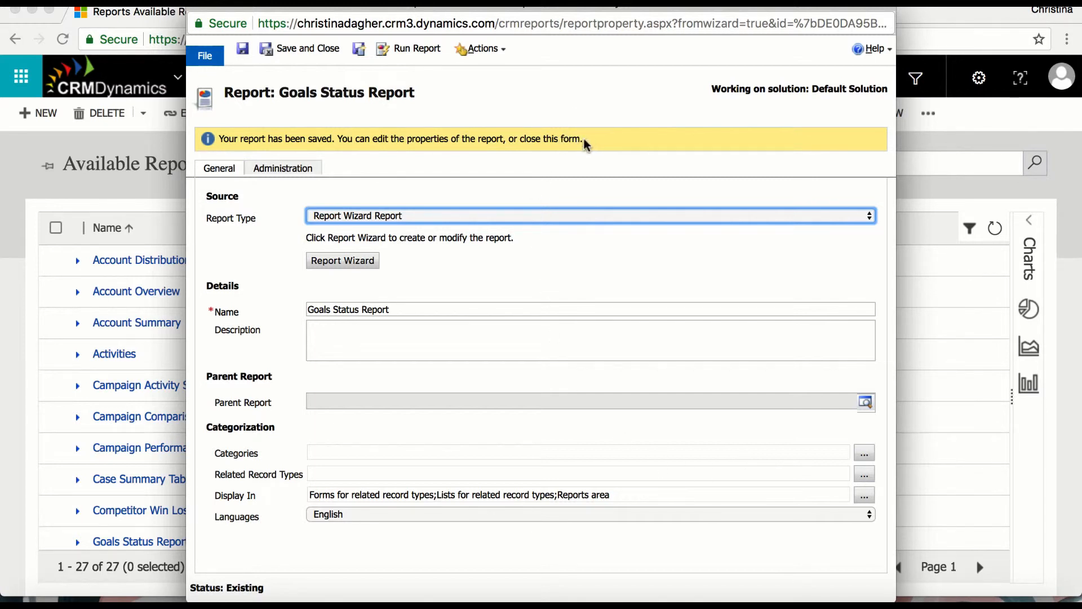
mouse_move(579, 73)
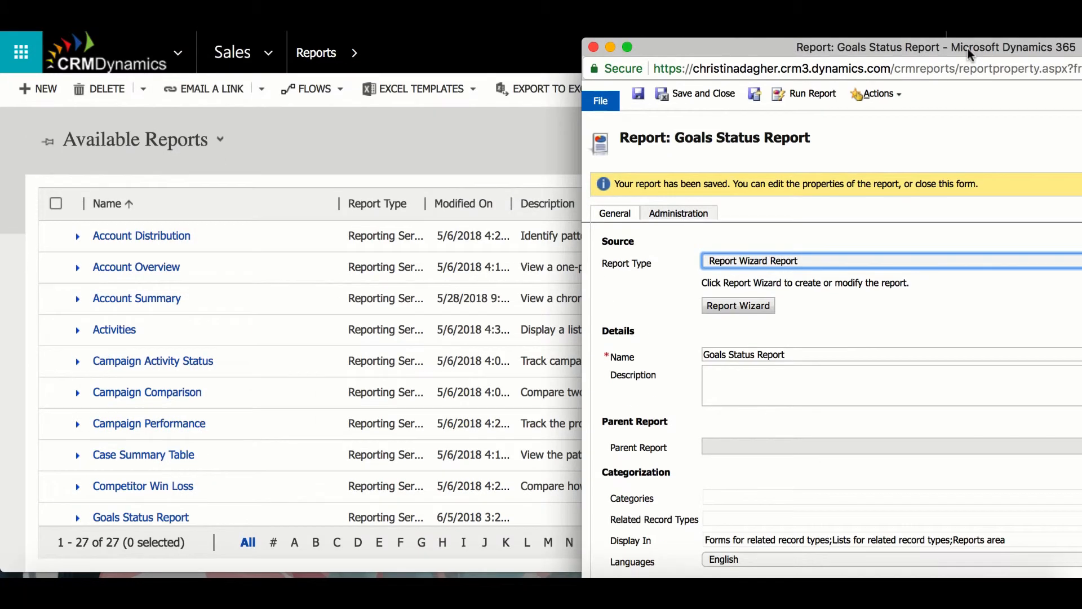
mouse_move(248, 248)
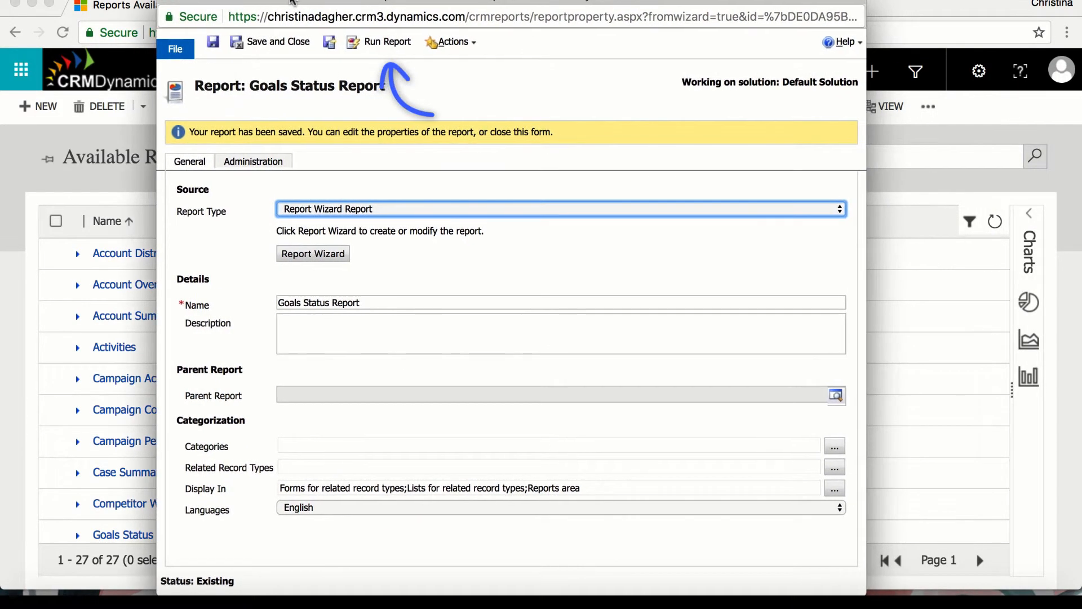
Run the Goals Status Report to view the Sum of Actual (Money) by Goal Owner bar chart
left_click(388, 41)
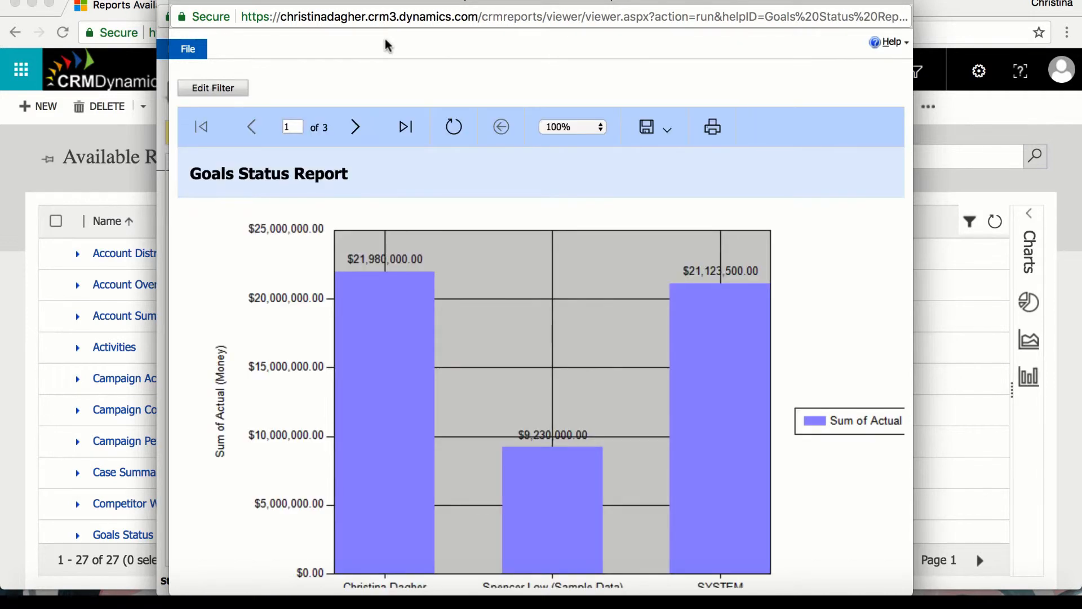
mouse_move(460, 67)
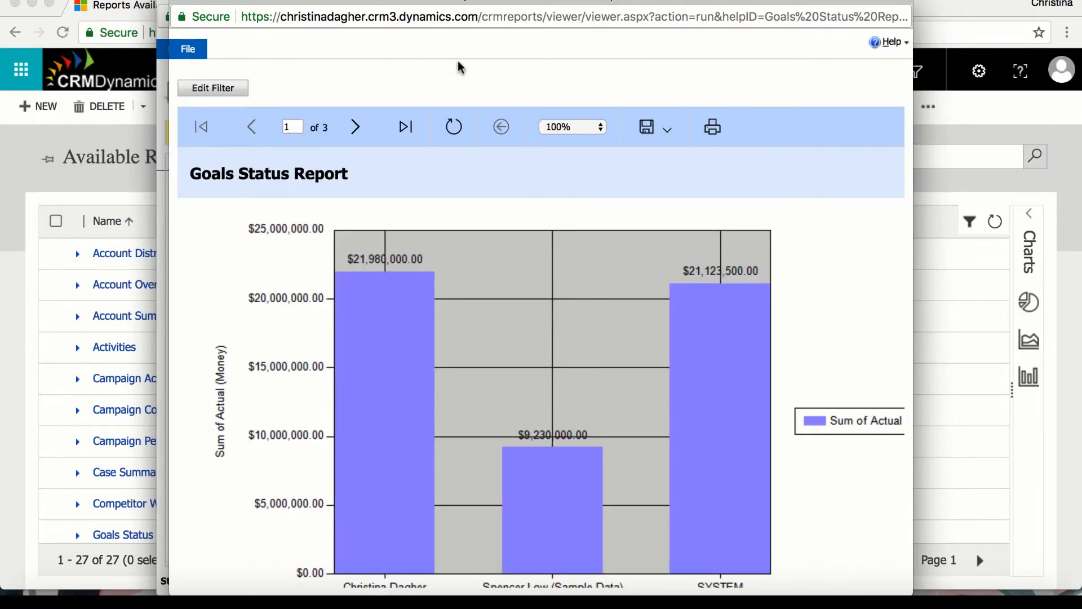
scroll("down", 3)
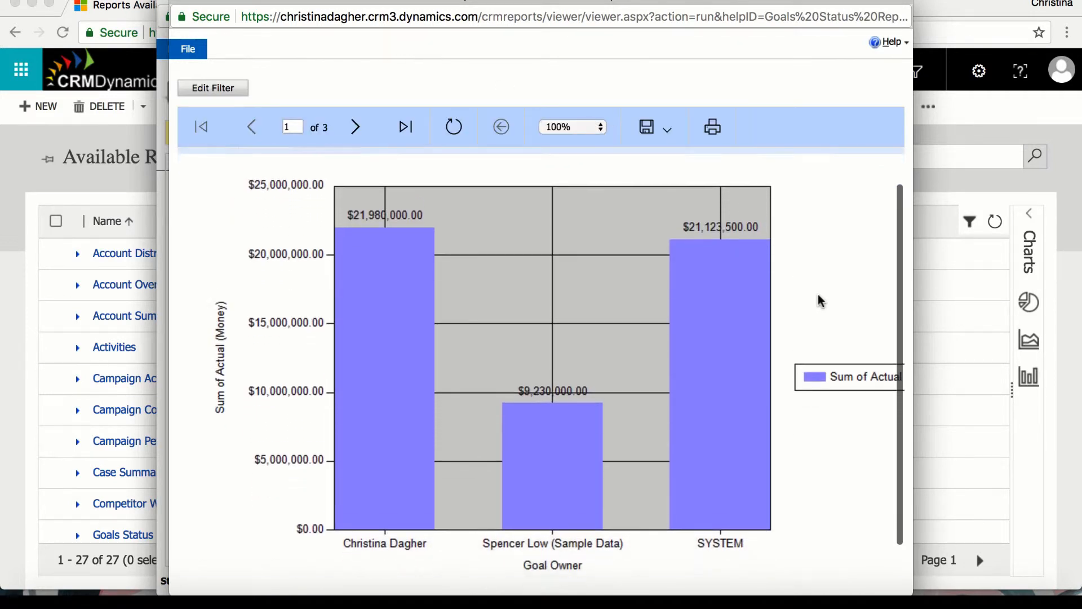